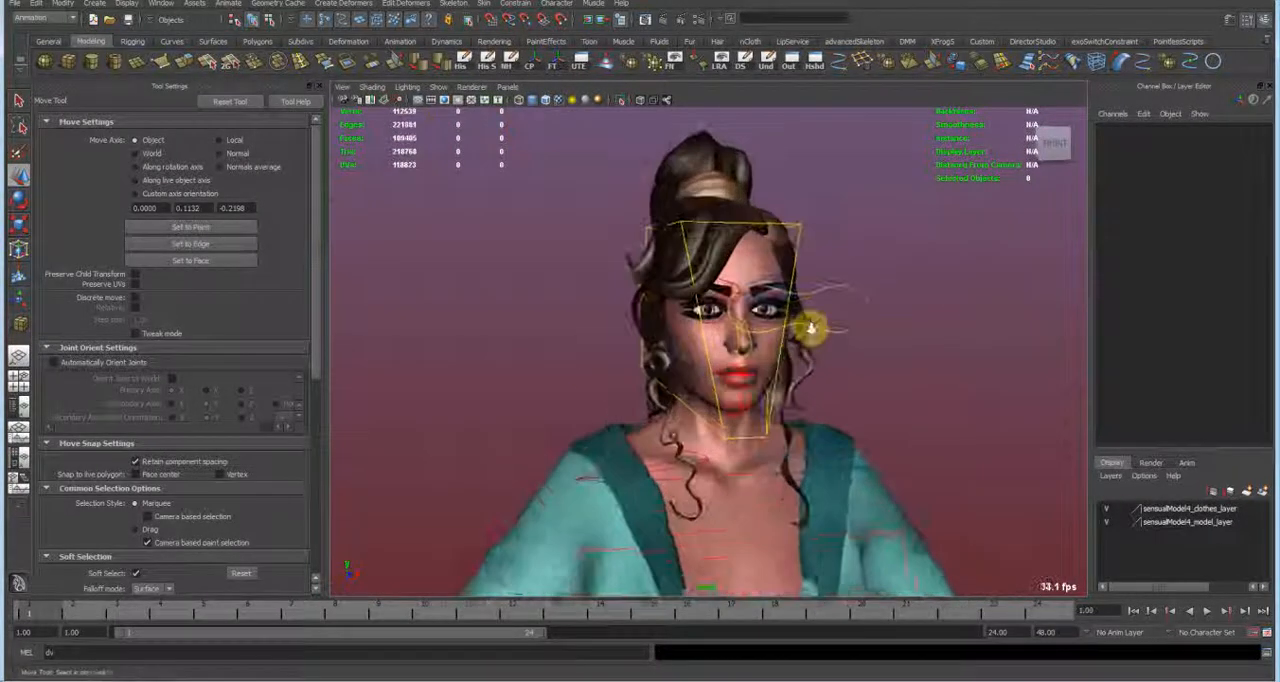
- Hide the clothes layer and select the edge loop across the body mesh's upper back
left_click(438, 87)
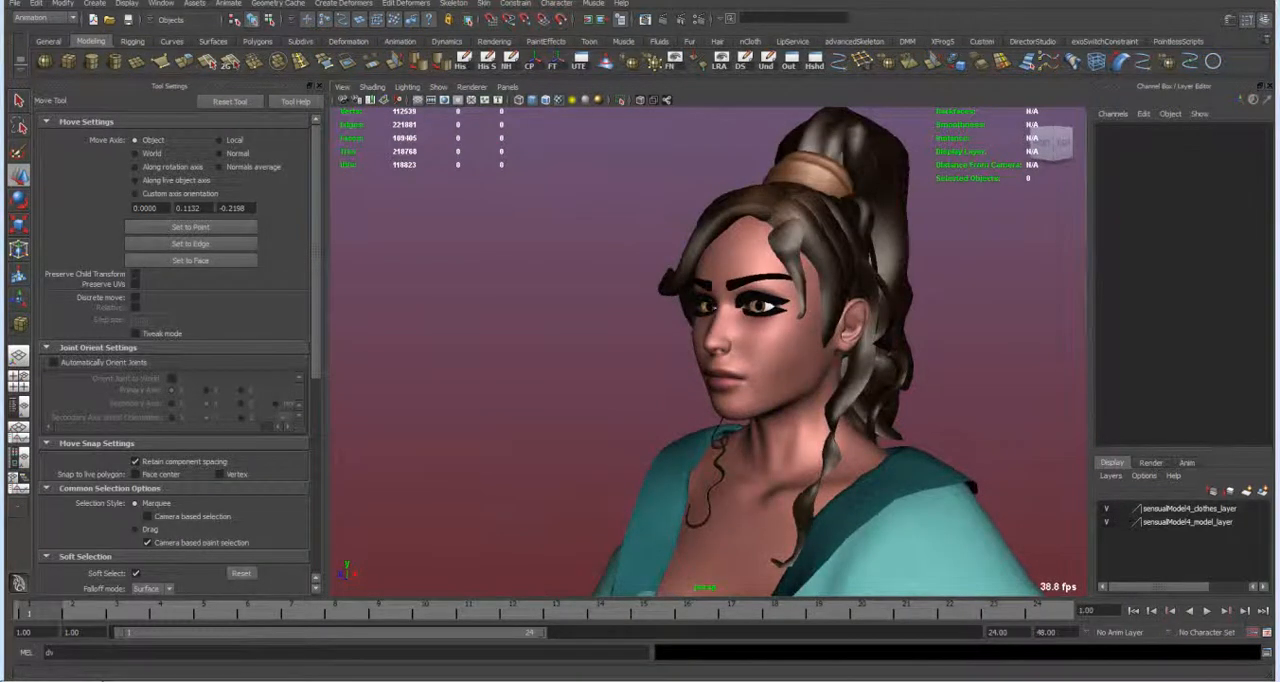
left_click(775, 377)
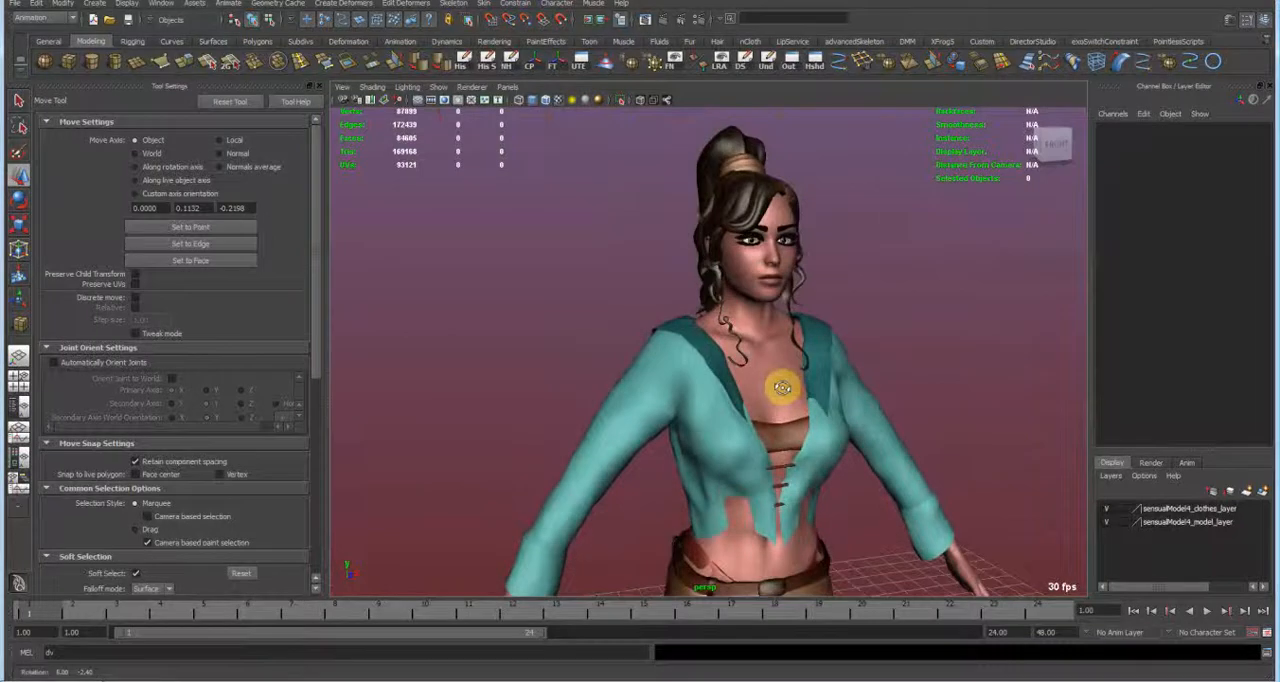
left_click_drag(782, 388, 740, 392)
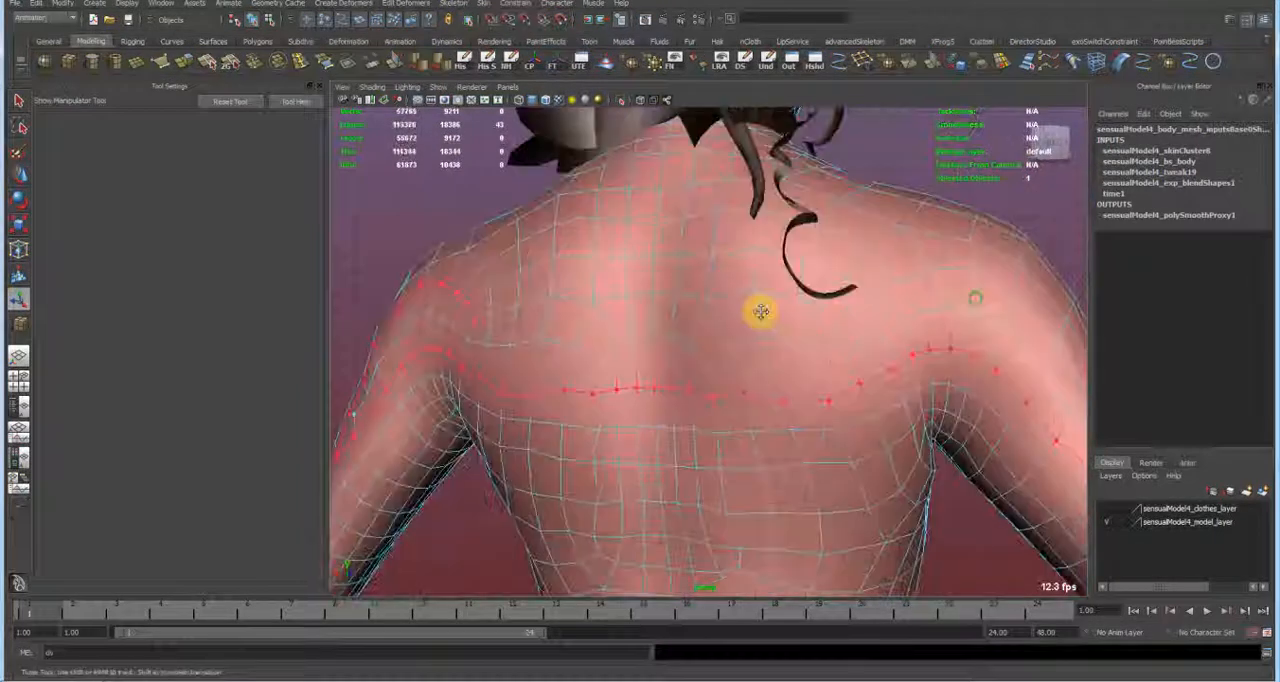
left_click_drag(760, 310, 725, 345)
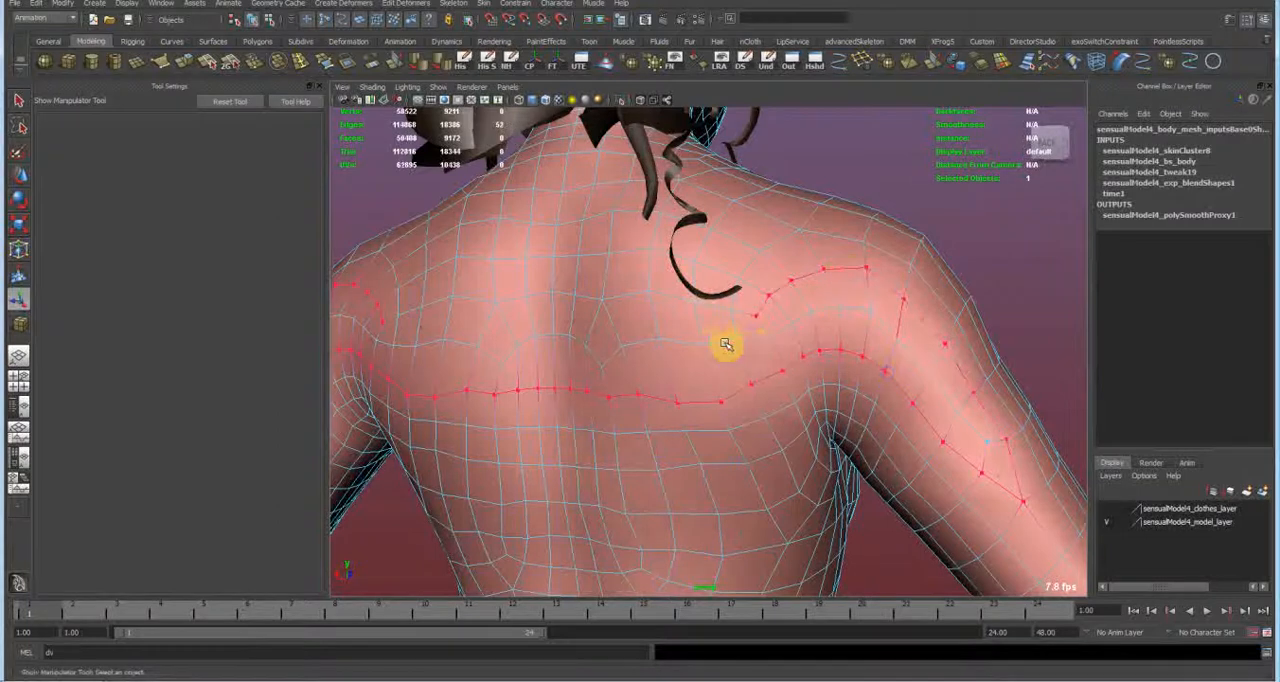
left_click_drag(725, 345, 715, 248)
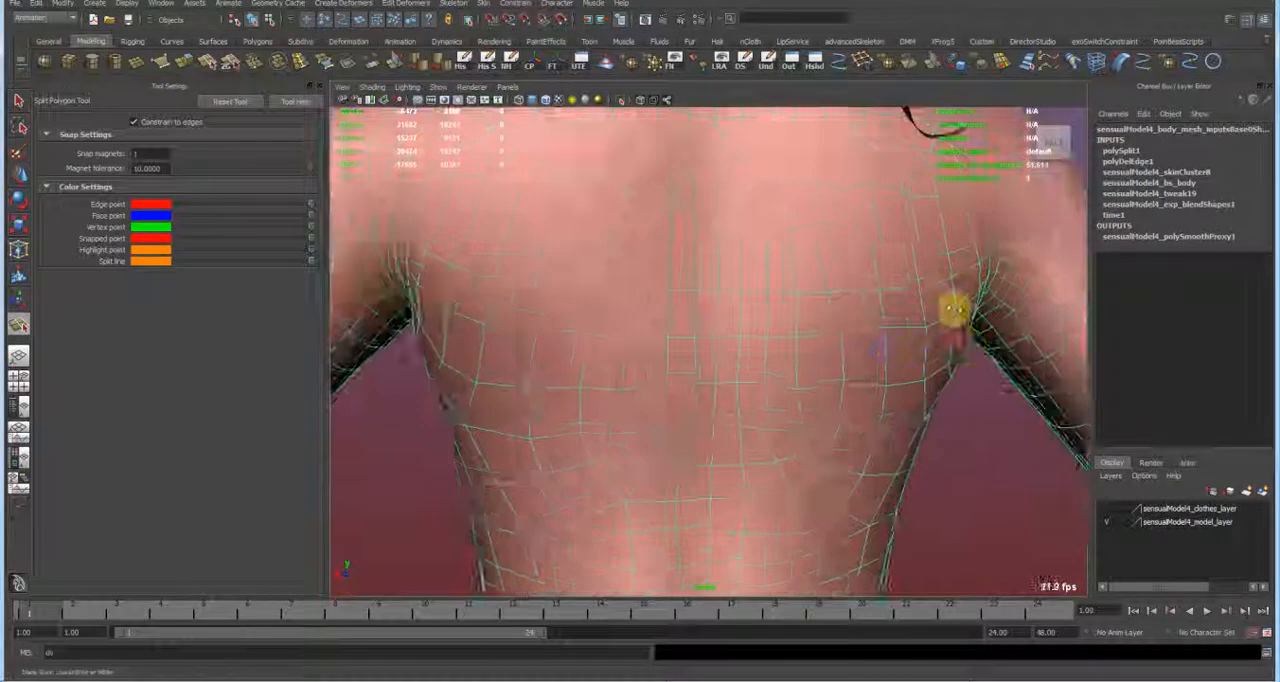
- Delete the back edge loop and draw new split edges across the upper back
left_click_drag(950, 310, 990, 377)
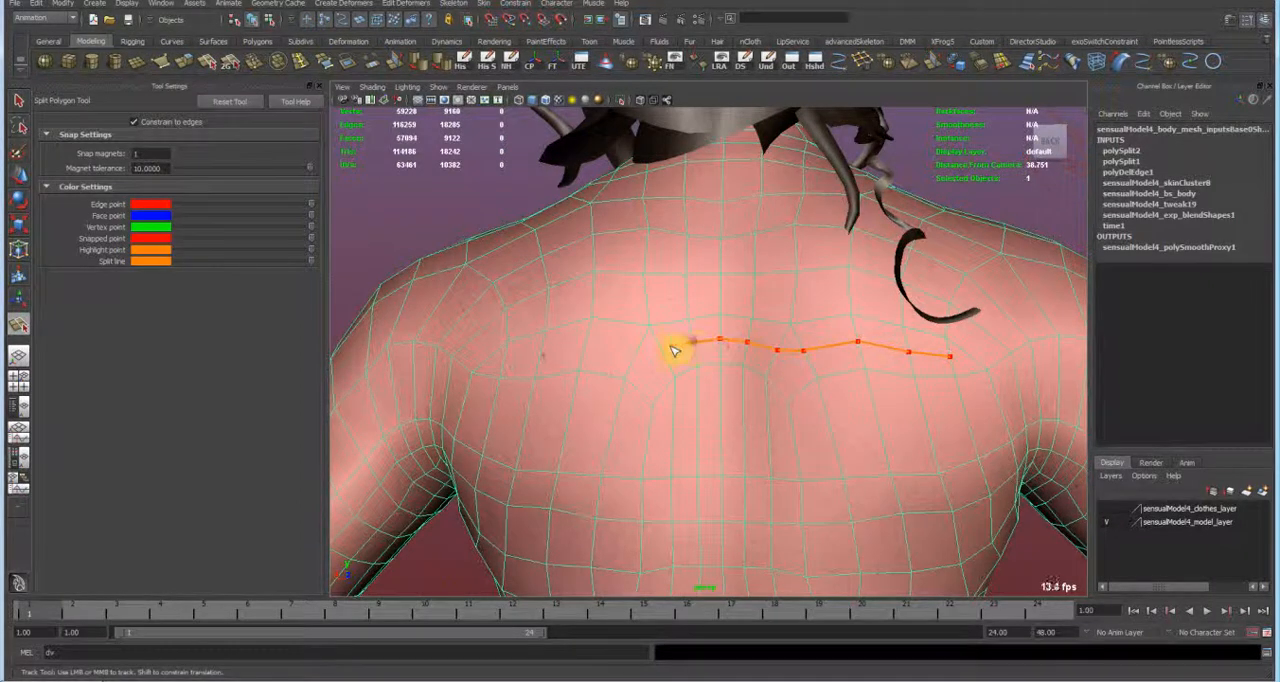
left_click(530, 360)
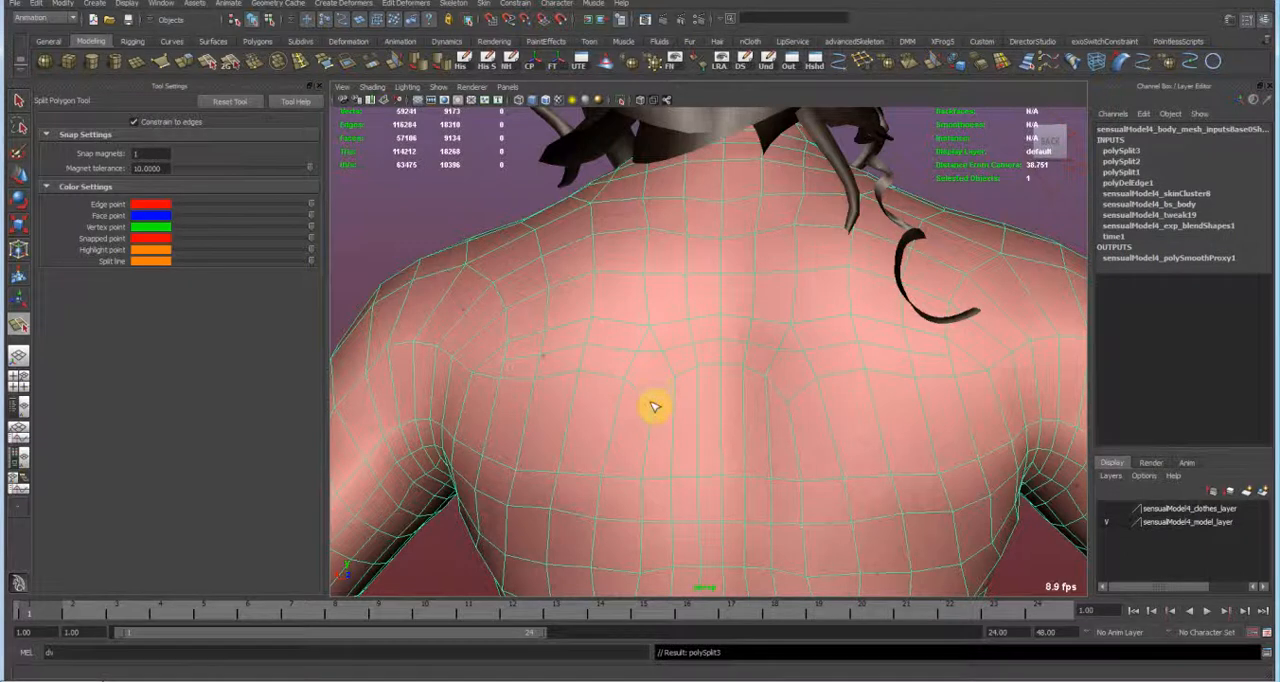
left_click(790, 362)
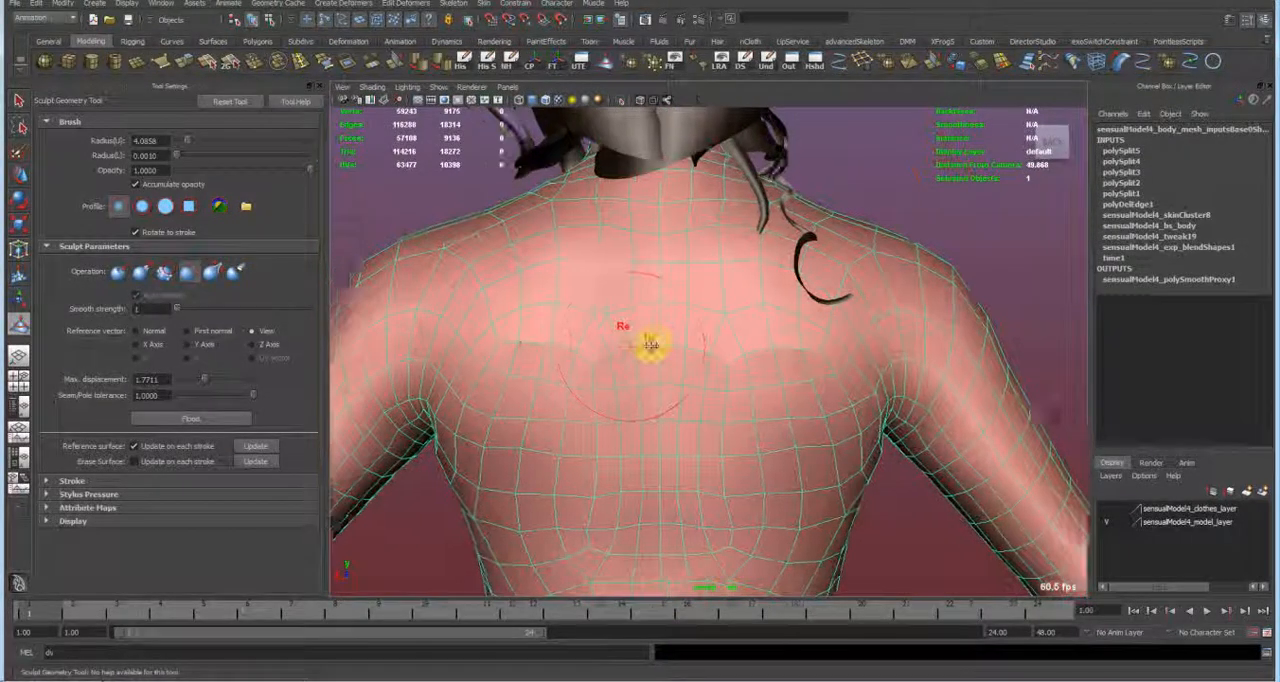
- Smooth the newly cut upper-back area with the Sculpt Geometry Tool
left_click(418, 62)
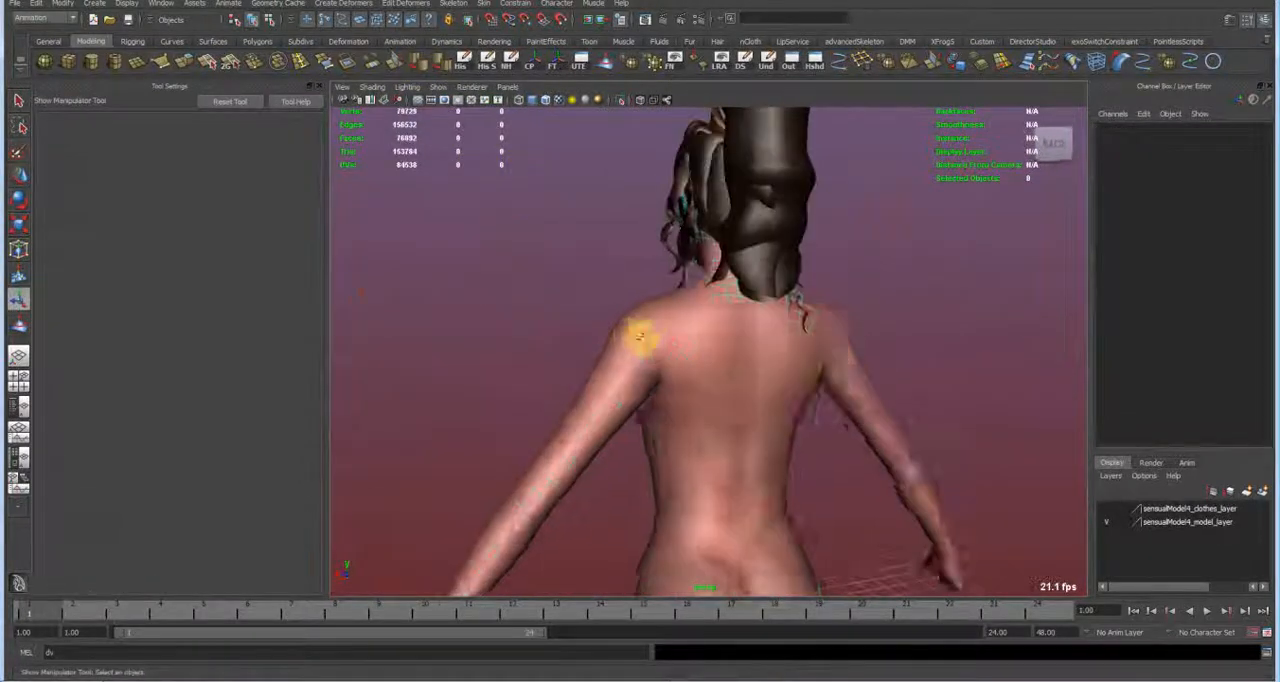
- Select the edited body mesh and apply Normals > Soften Edge
left_click(735, 390)
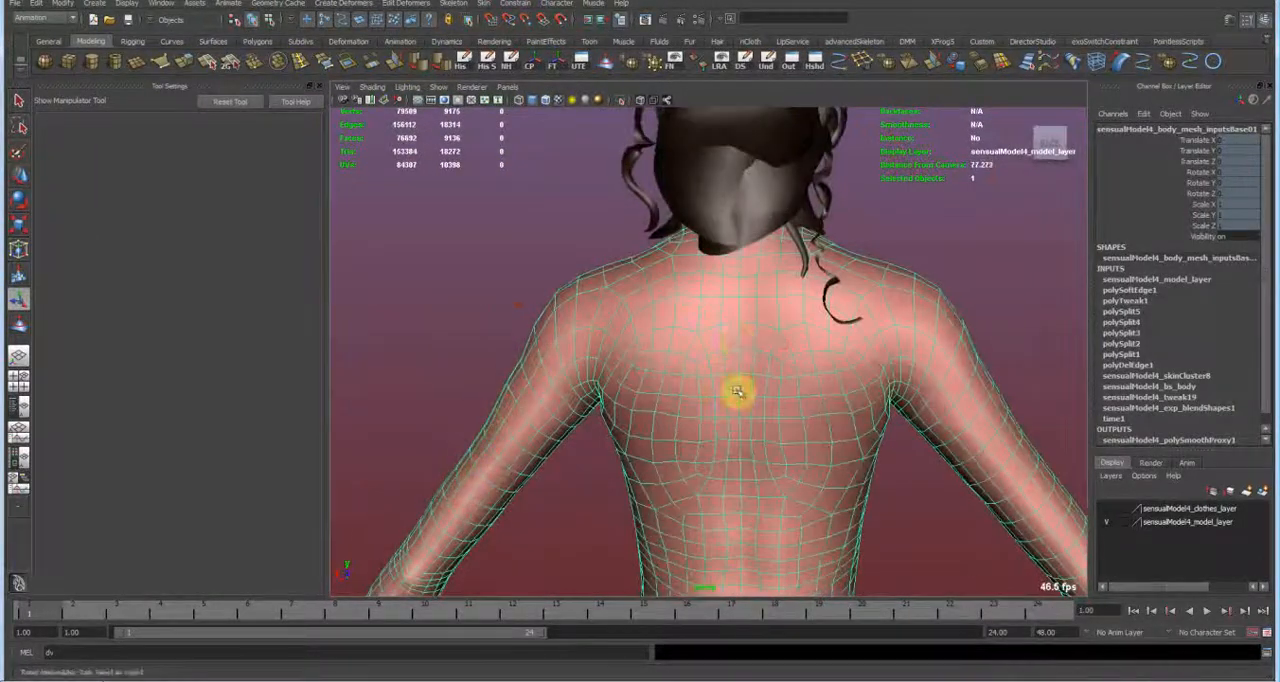
left_click_drag(738, 390, 838, 370)
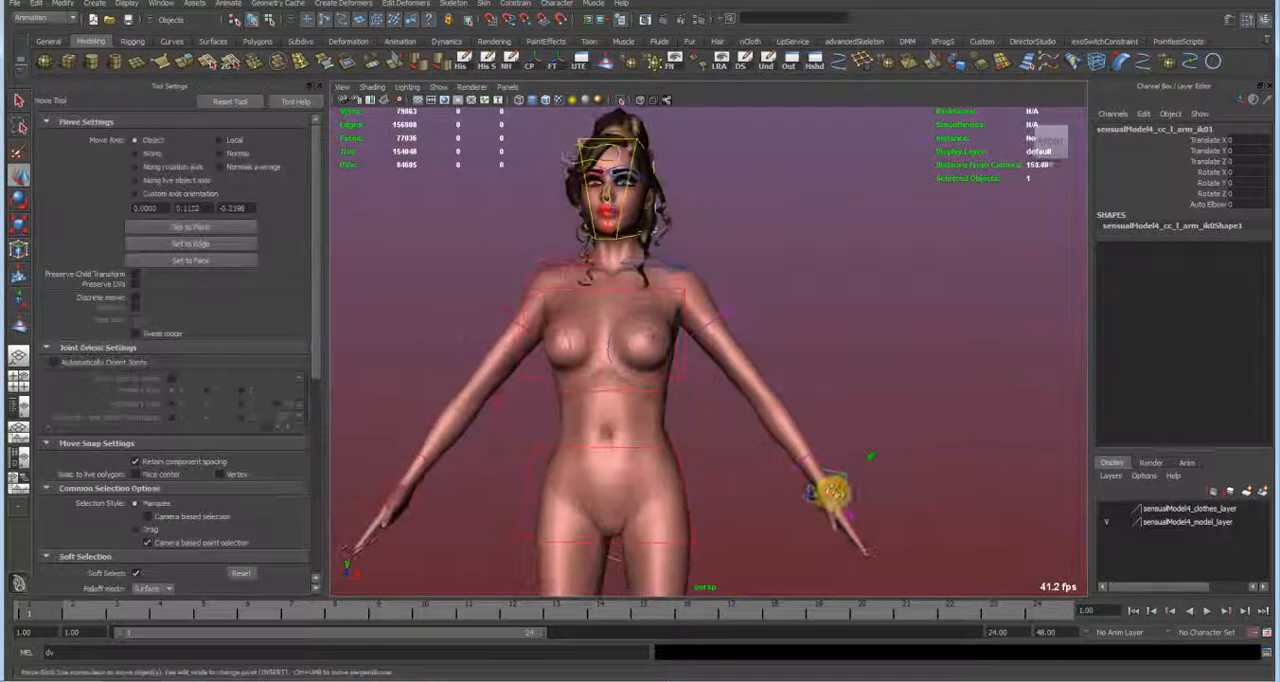
left_click_drag(830, 490, 825, 410)
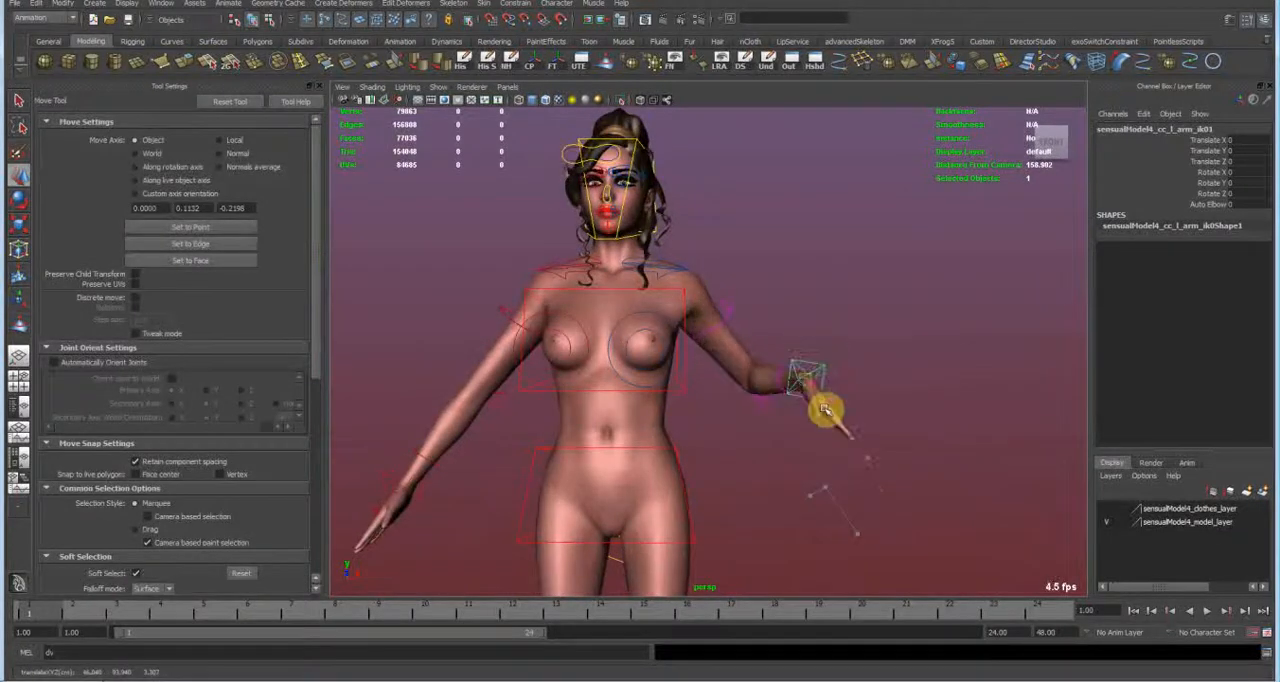
left_click_drag(825, 410, 795, 395)
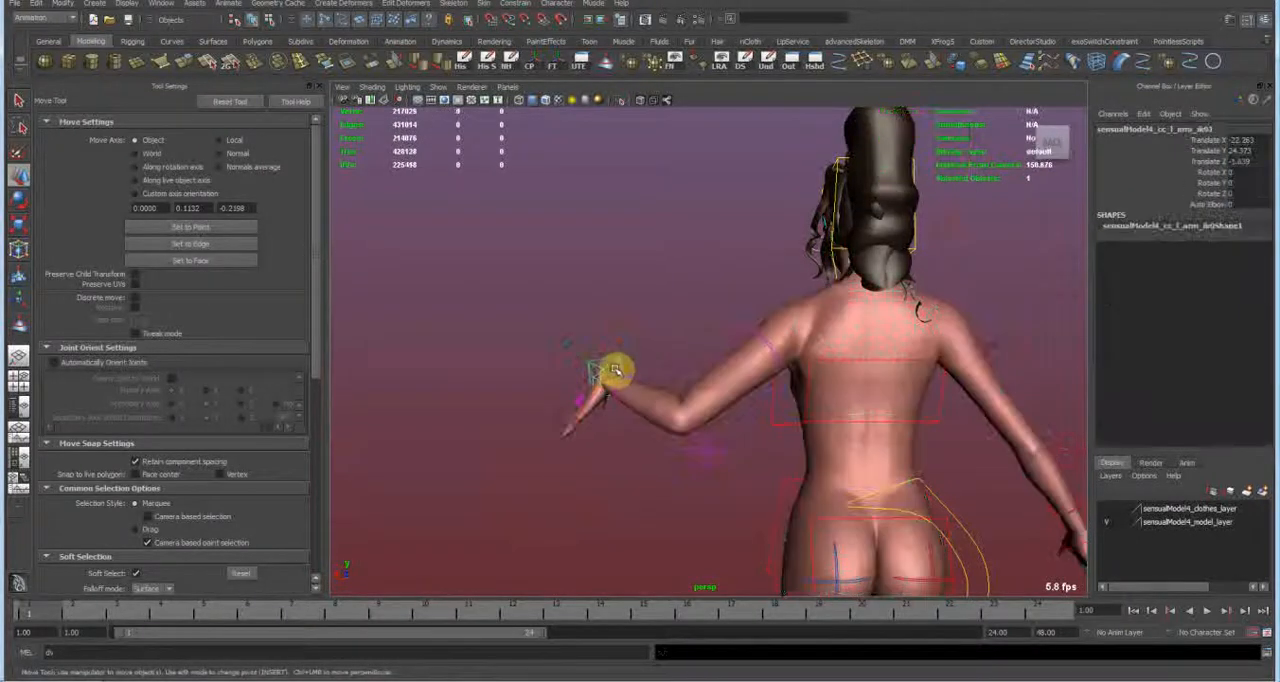
left_click_drag(615, 368, 605, 307)
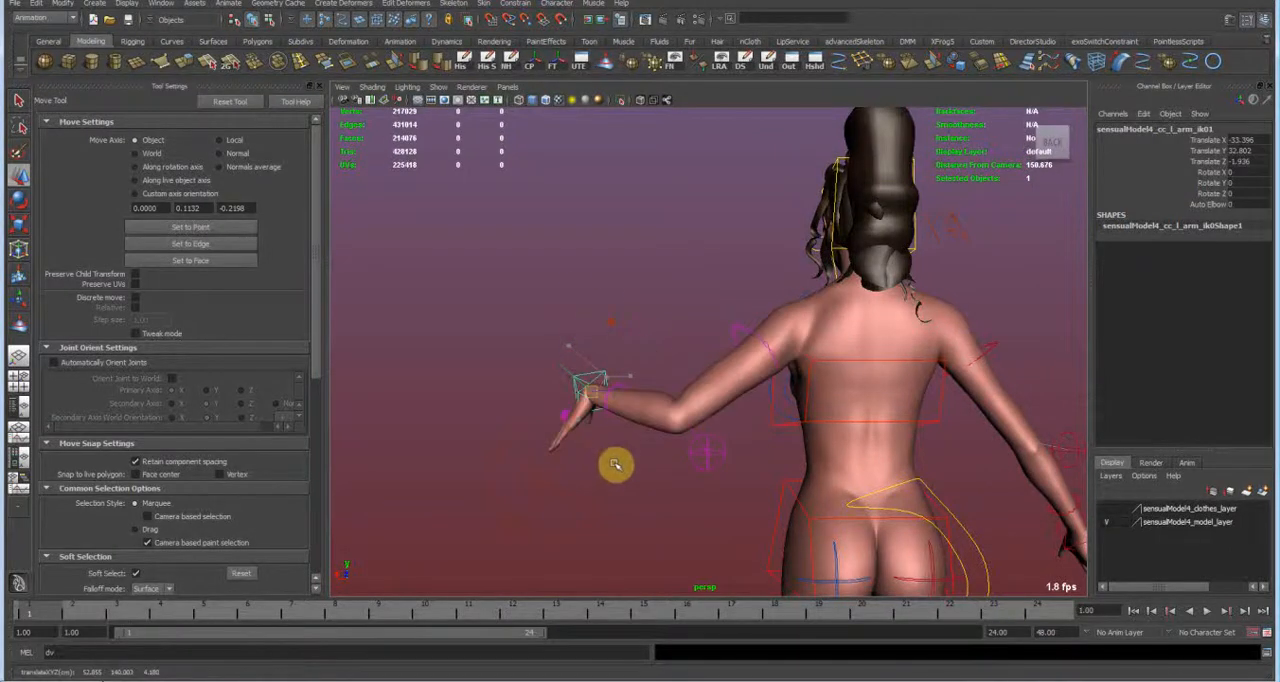
left_click_drag(615, 465, 660, 433)
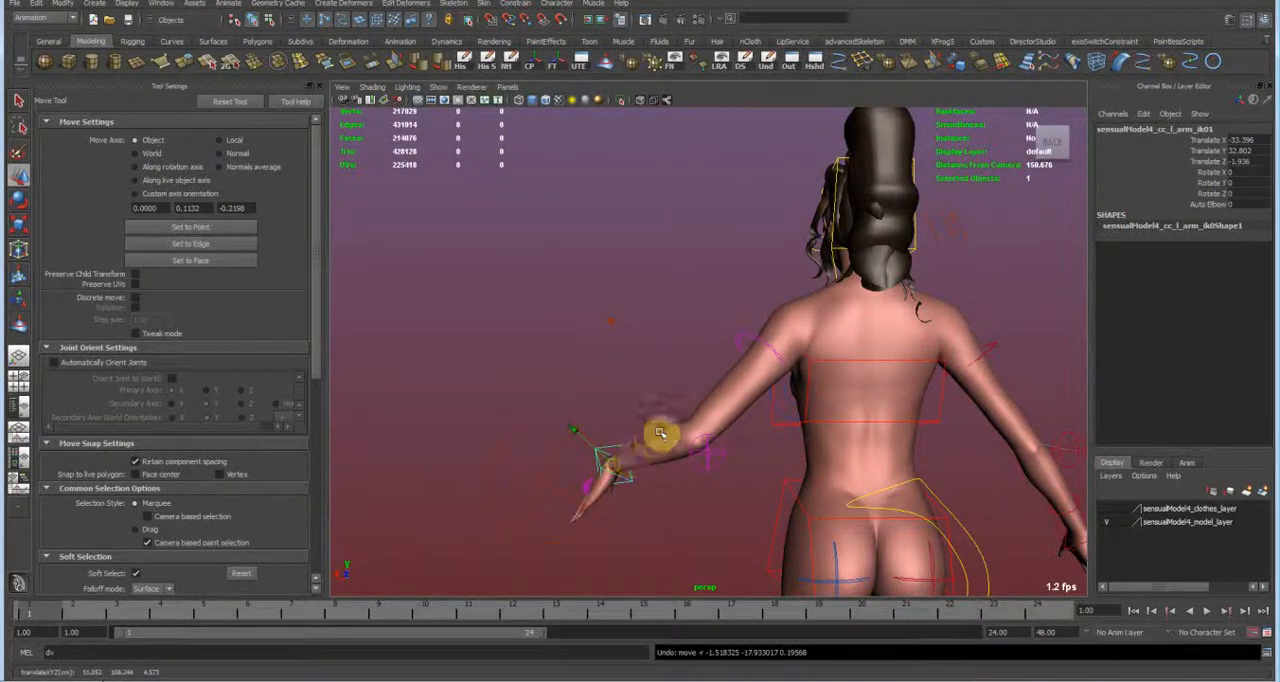
left_click_drag(660, 430, 600, 380)
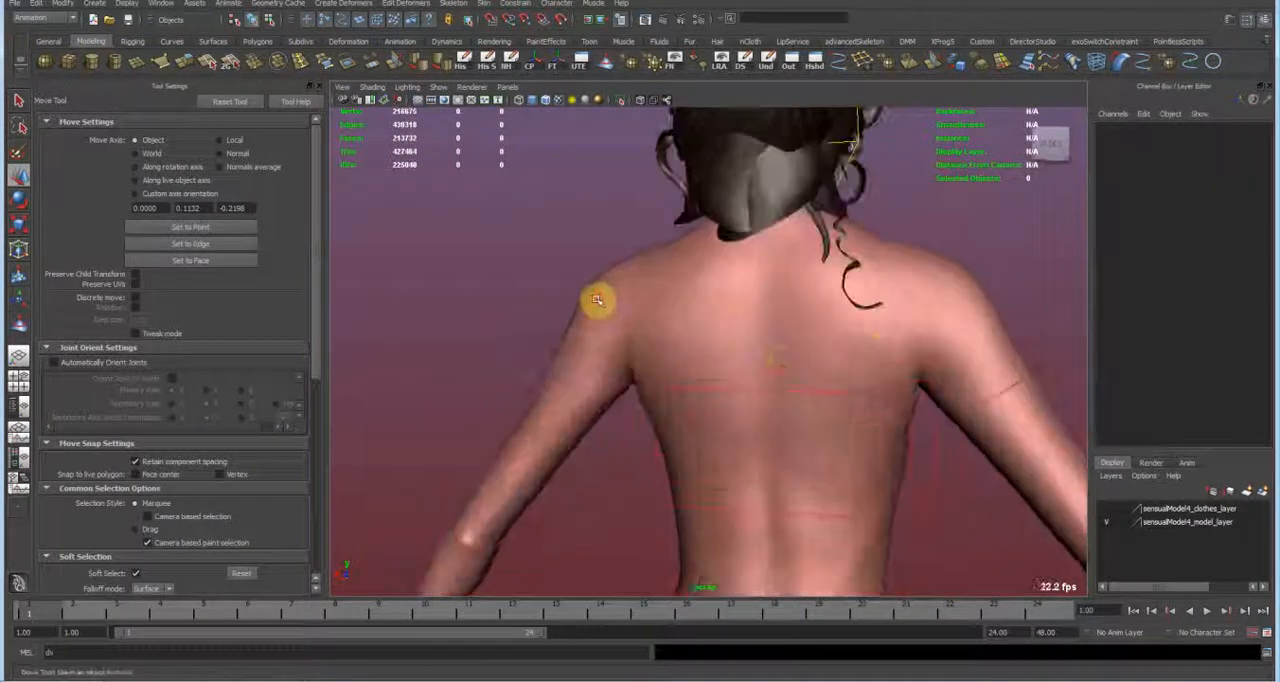
scroll("down", 3)
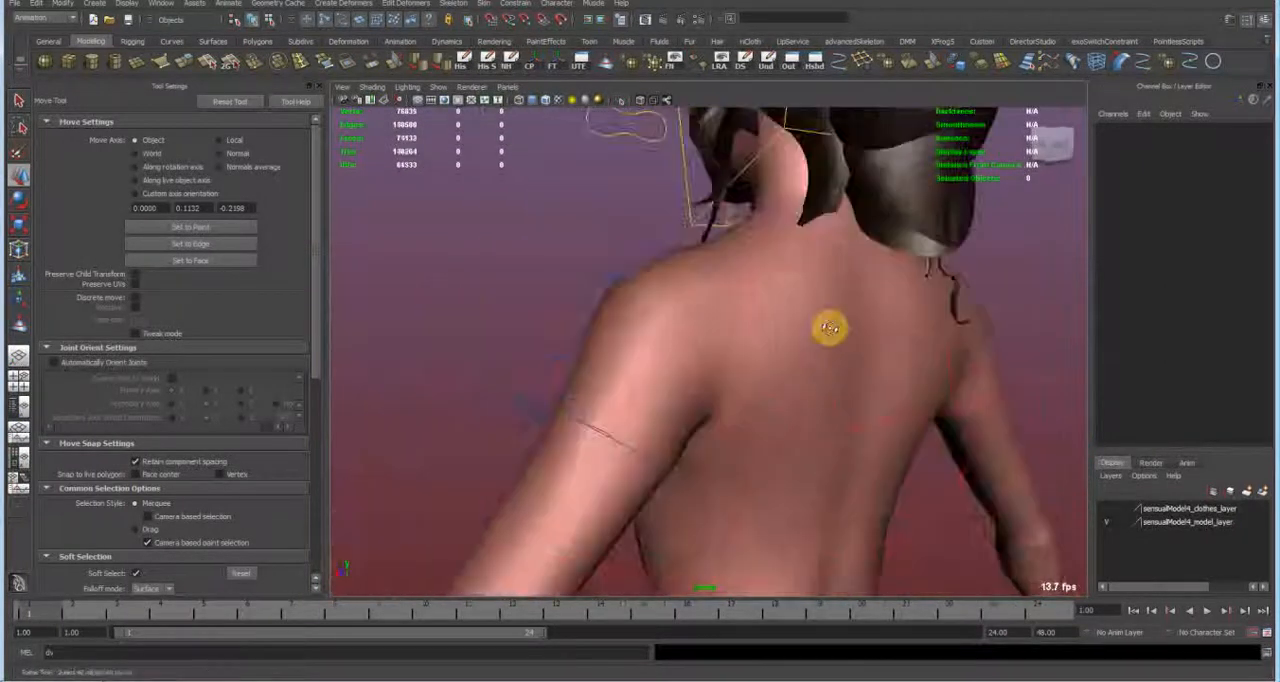
left_click_drag(830, 328, 645, 295)
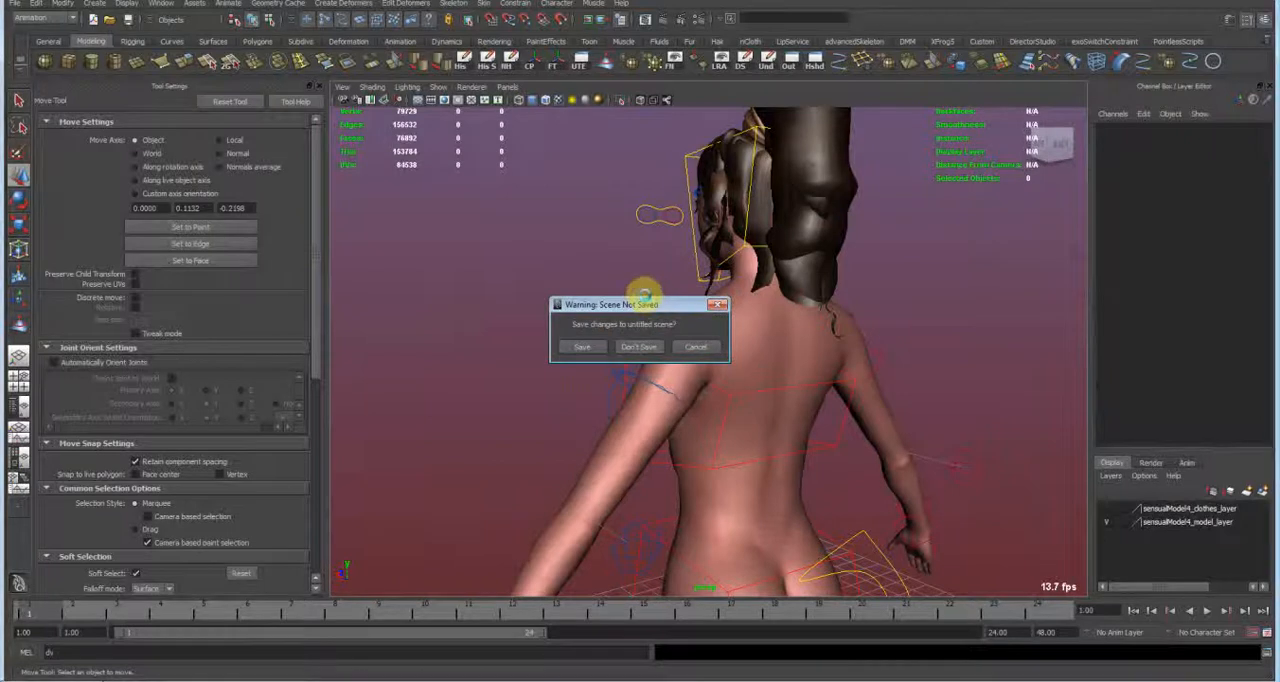
- Discard the current scene without saving and import sensualModel4.mb
left_click(638, 347)
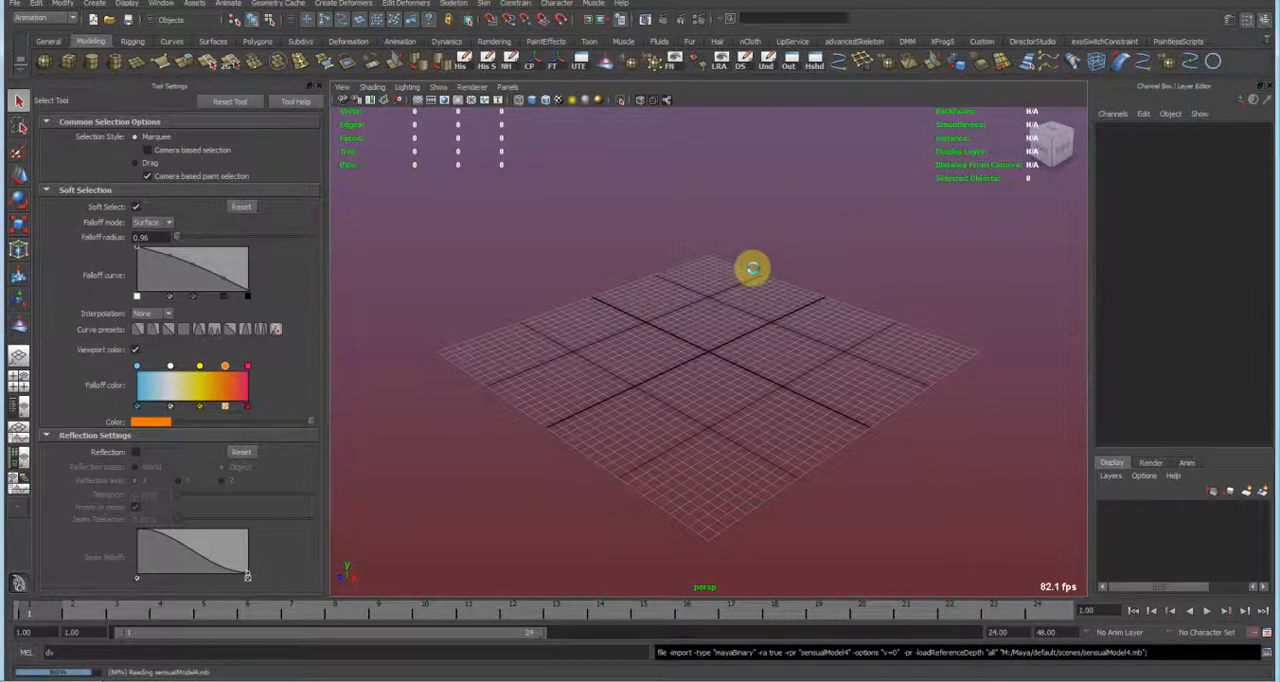
mouse_move(756, 242)
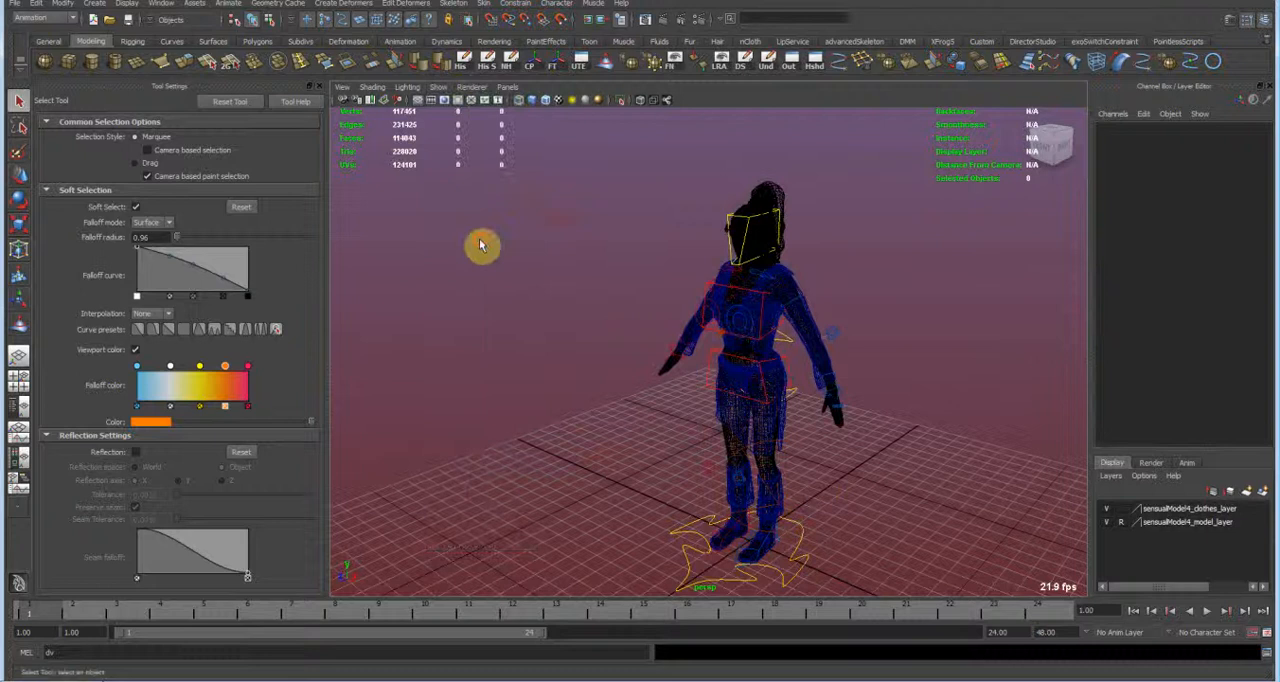
left_click_drag(480, 245, 470, 170)
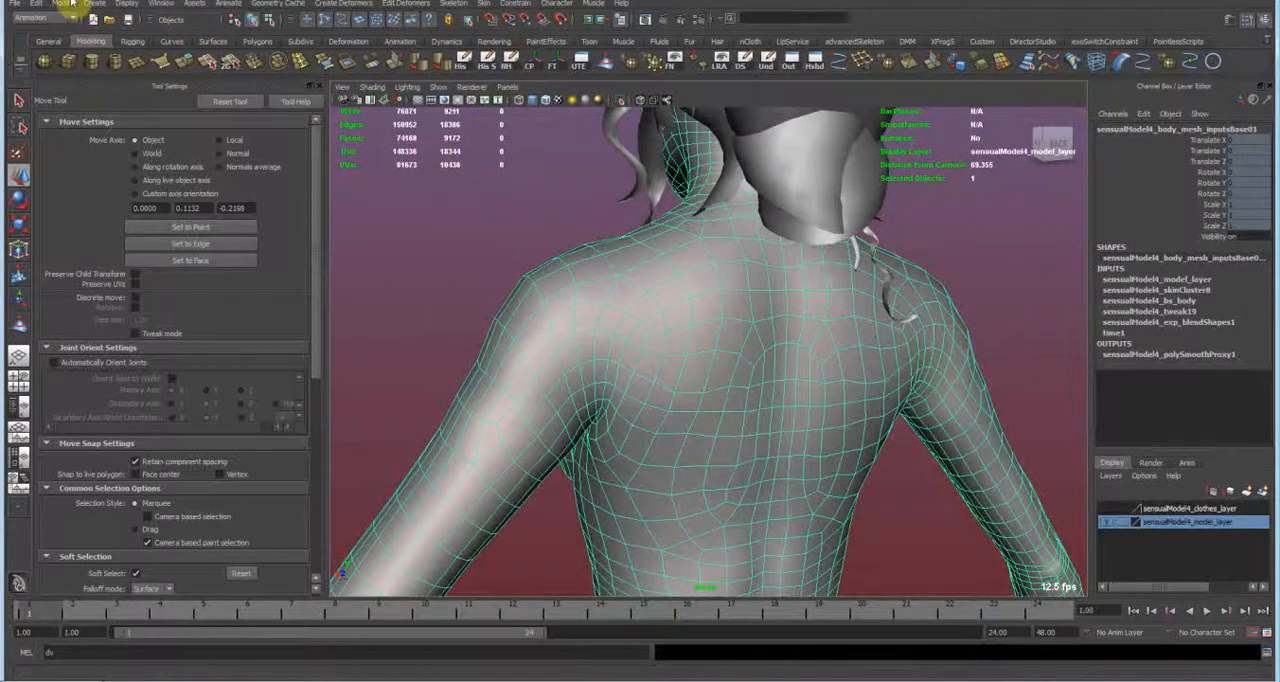
left_click(62, 4)
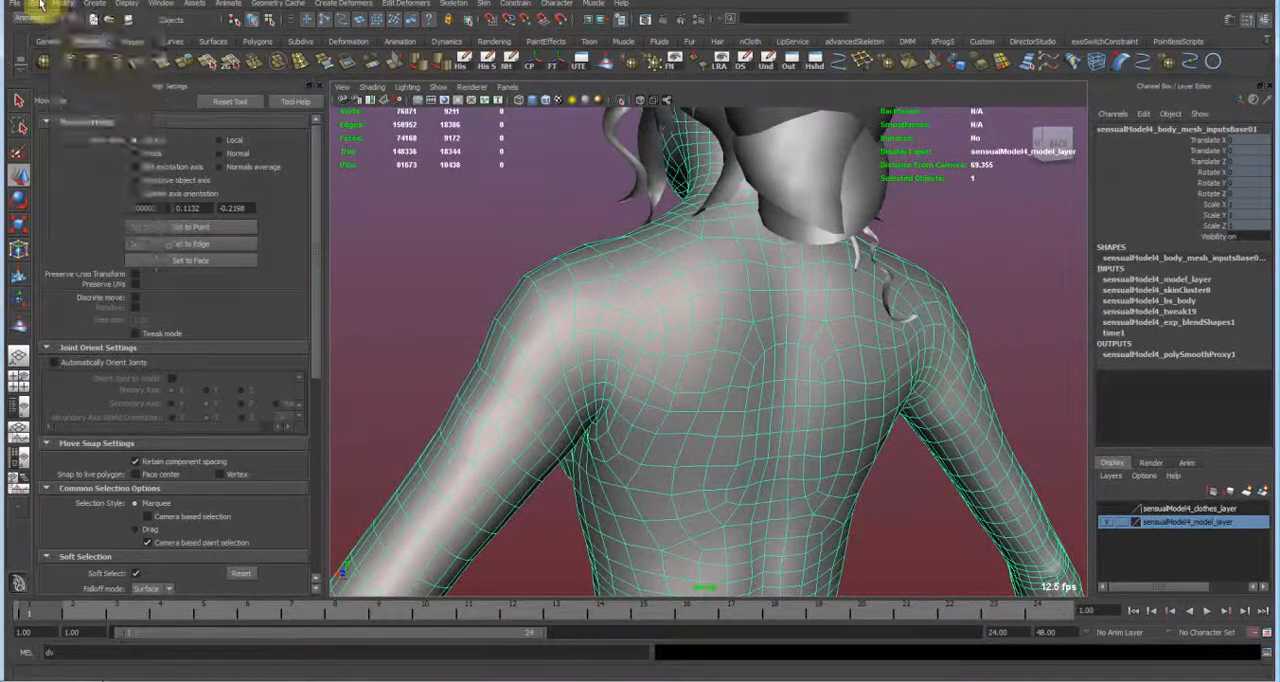
left_click(35, 4)
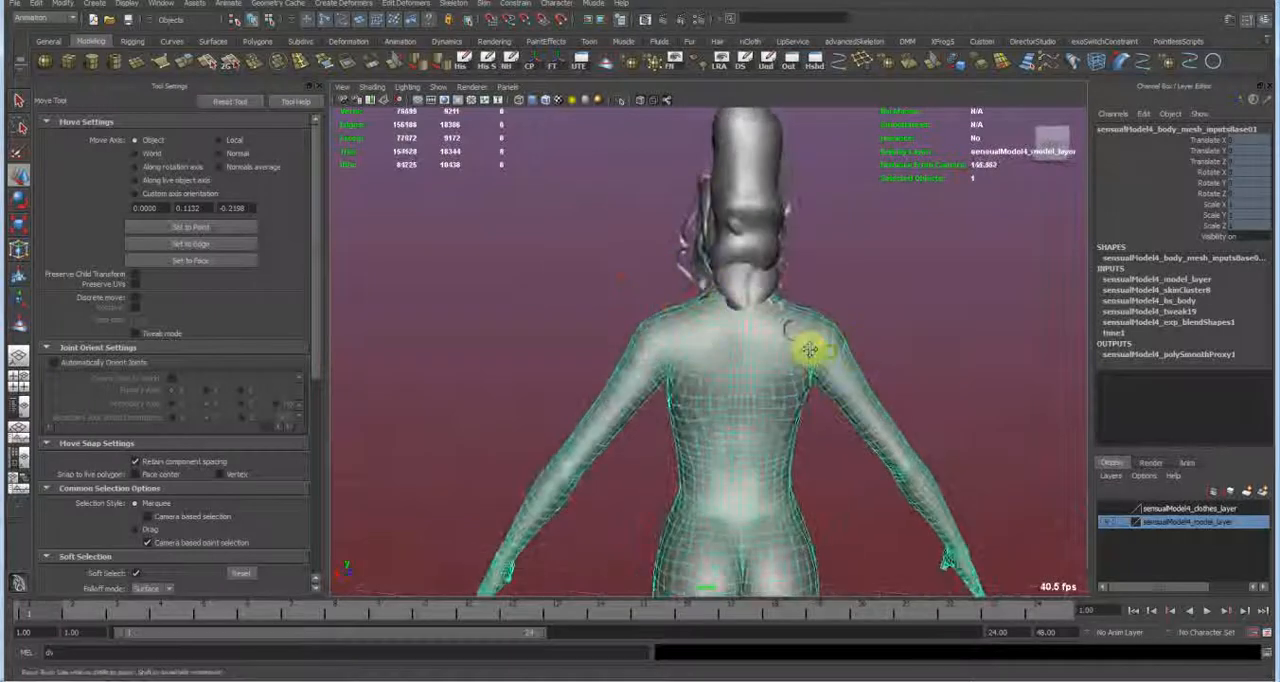
left_click_drag(810, 350, 770, 300)
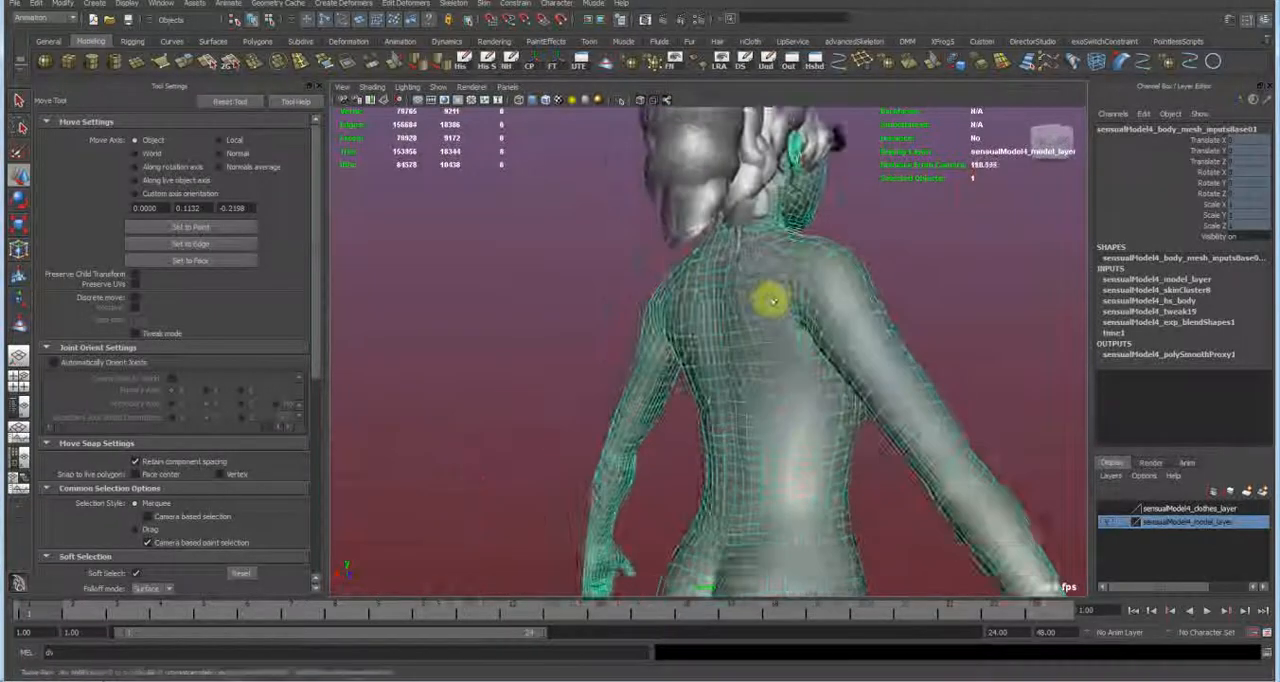
left_click_drag(773, 300, 828, 313)
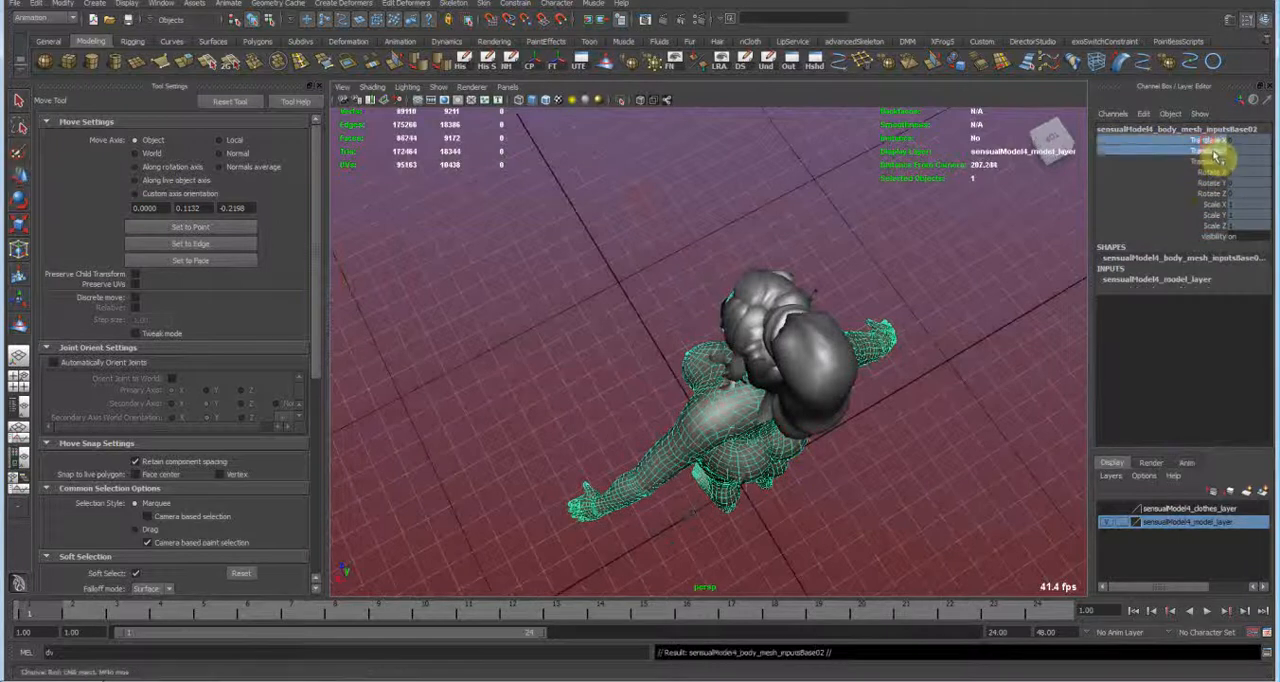
- Open the Channel Box menu for the duplicated body mesh's translate attributes
right_click(1200, 140)
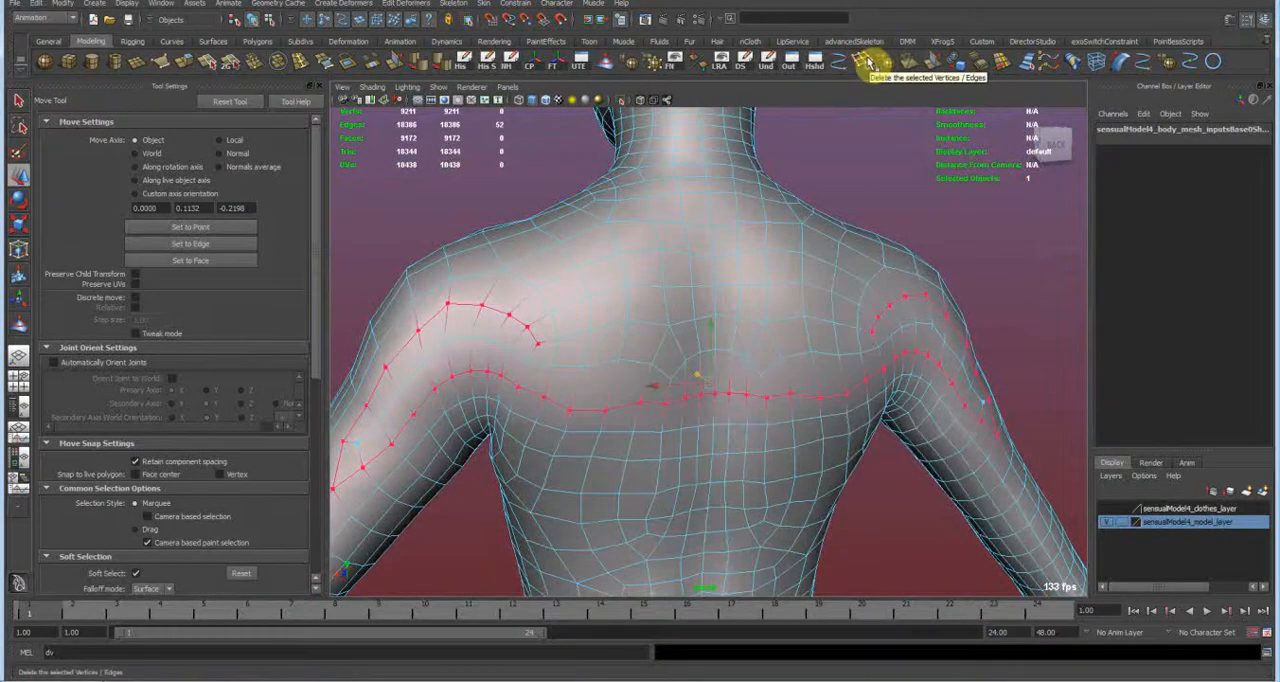
- Delete the shoulder and upper-back edge loops, then split a new edge near the armpit
left_click(868, 58)
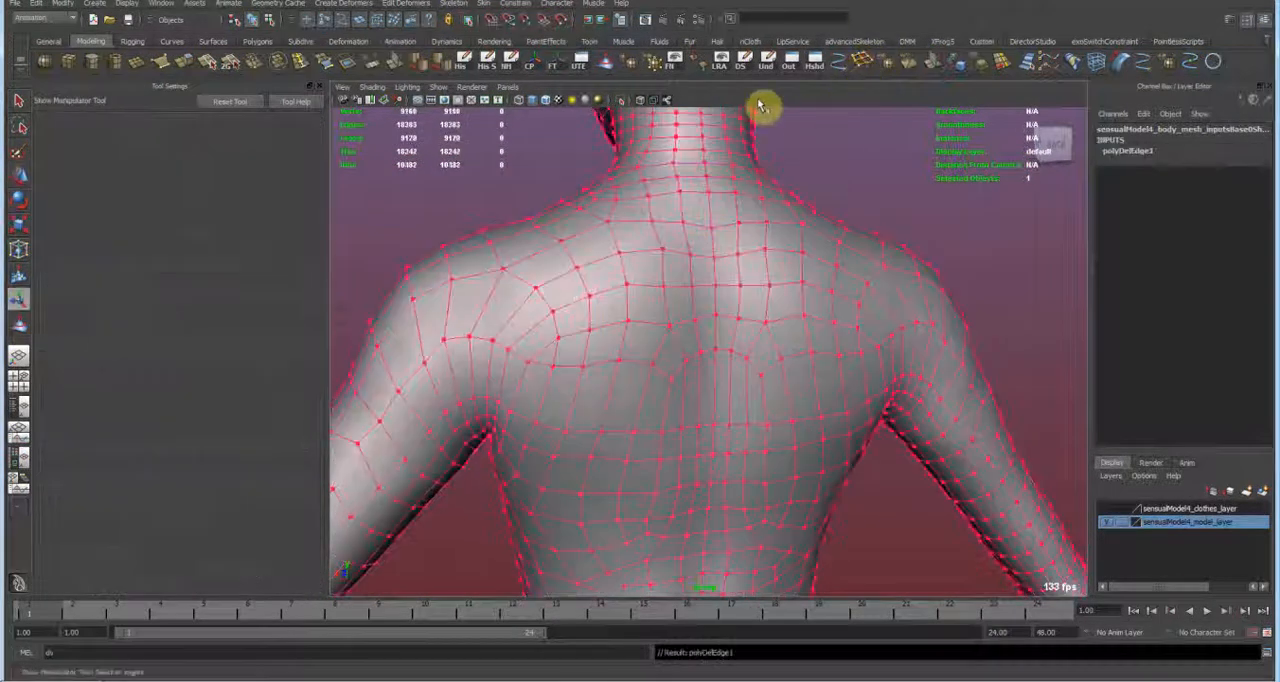
left_click(322, 3)
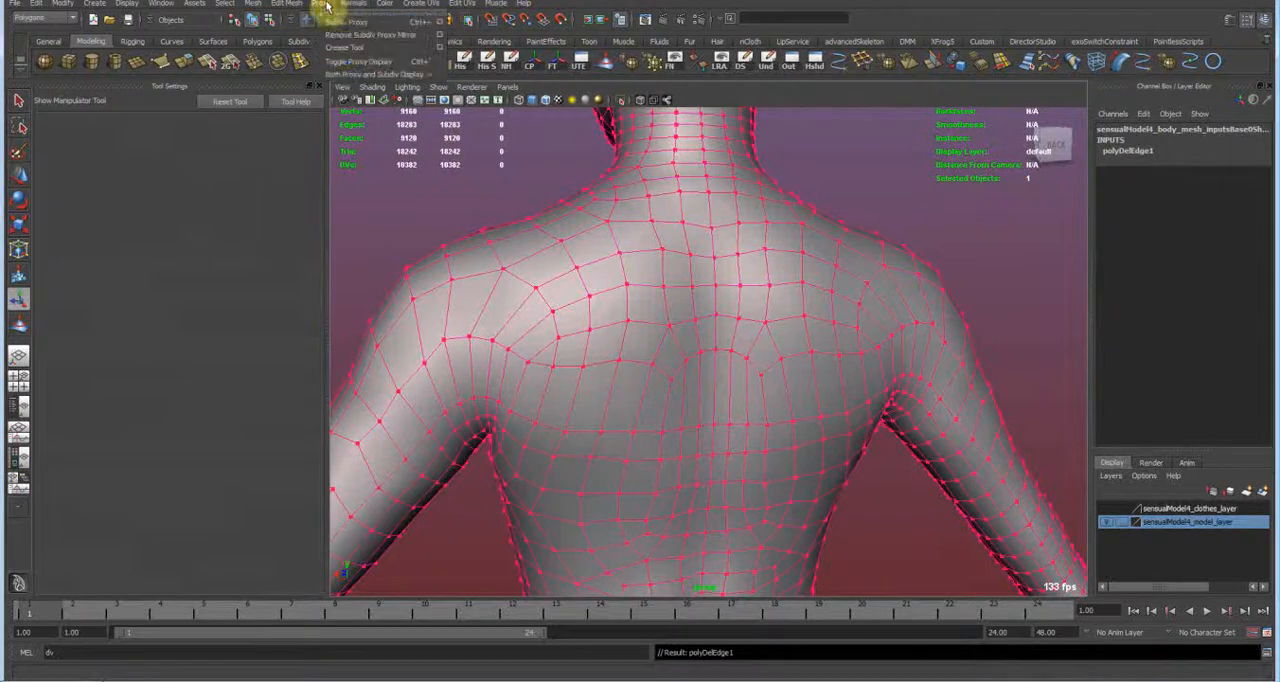
left_click(287, 3)
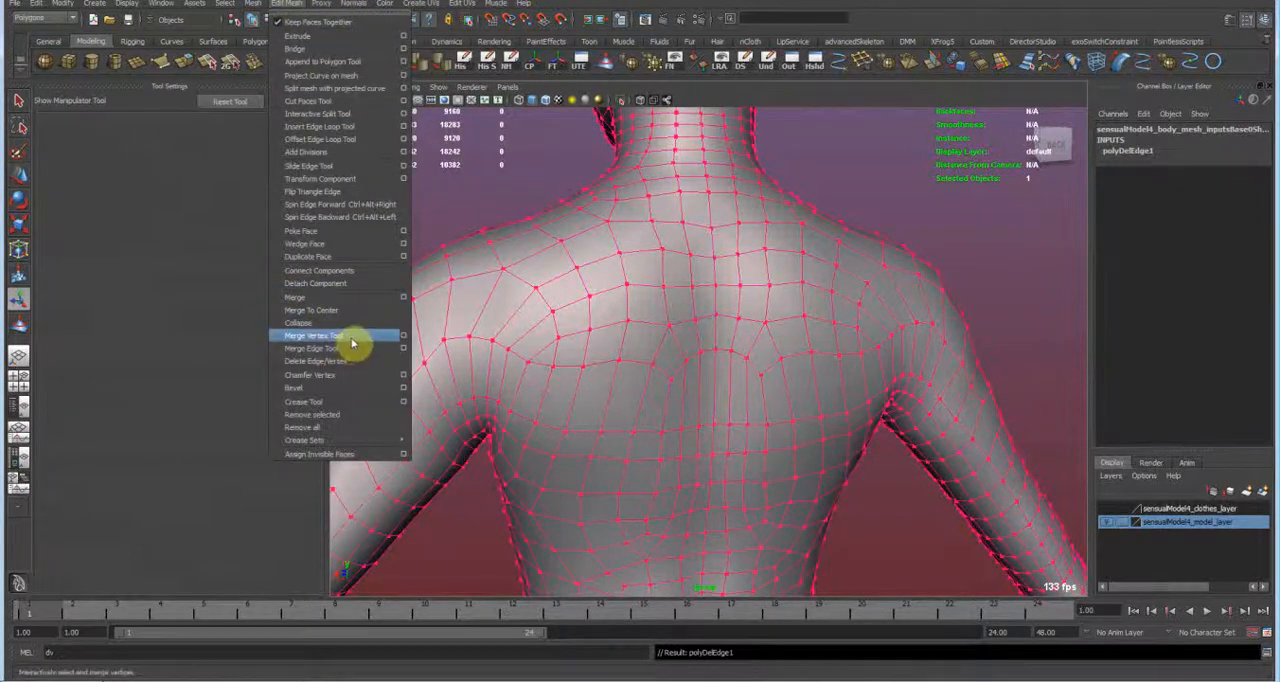
mouse_move(340, 361)
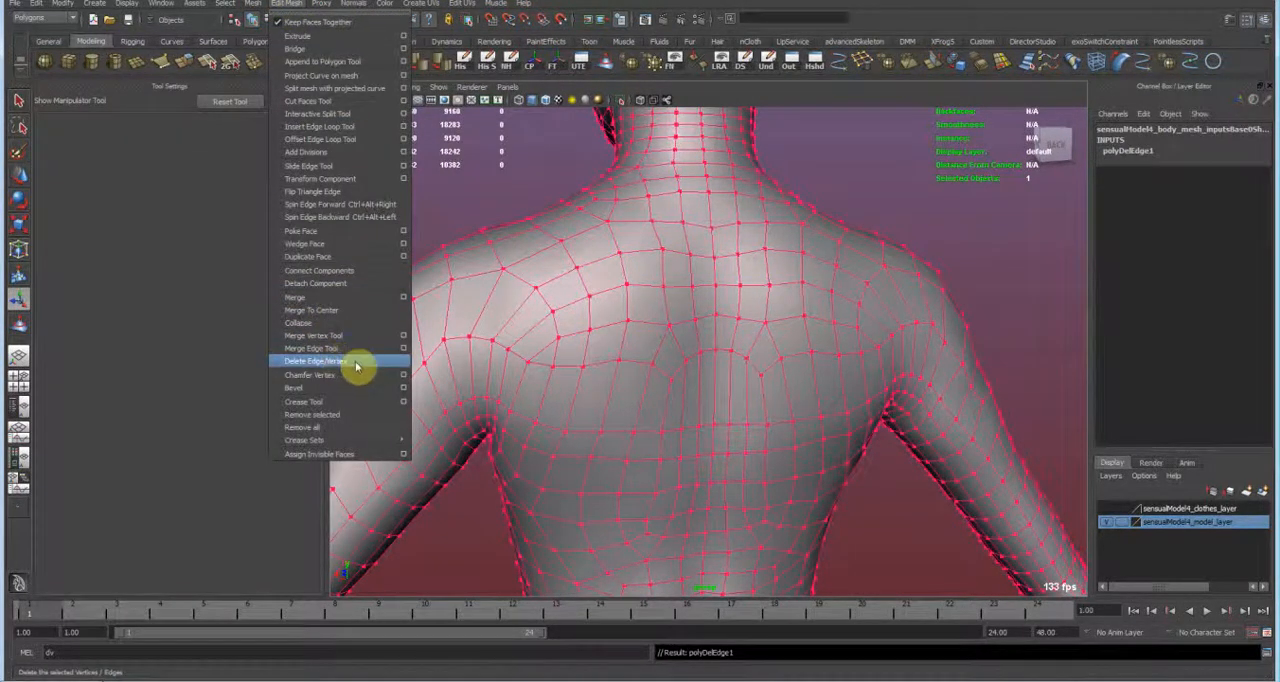
mouse_move(378, 369)
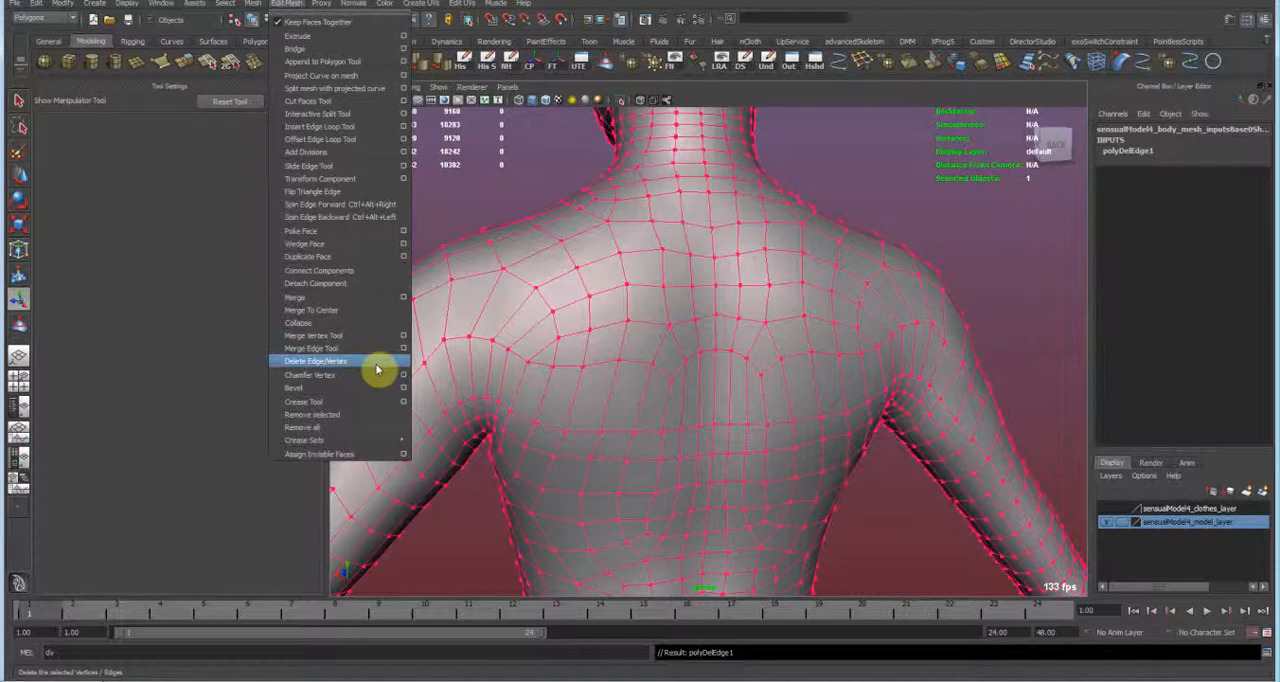
left_click(315, 361)
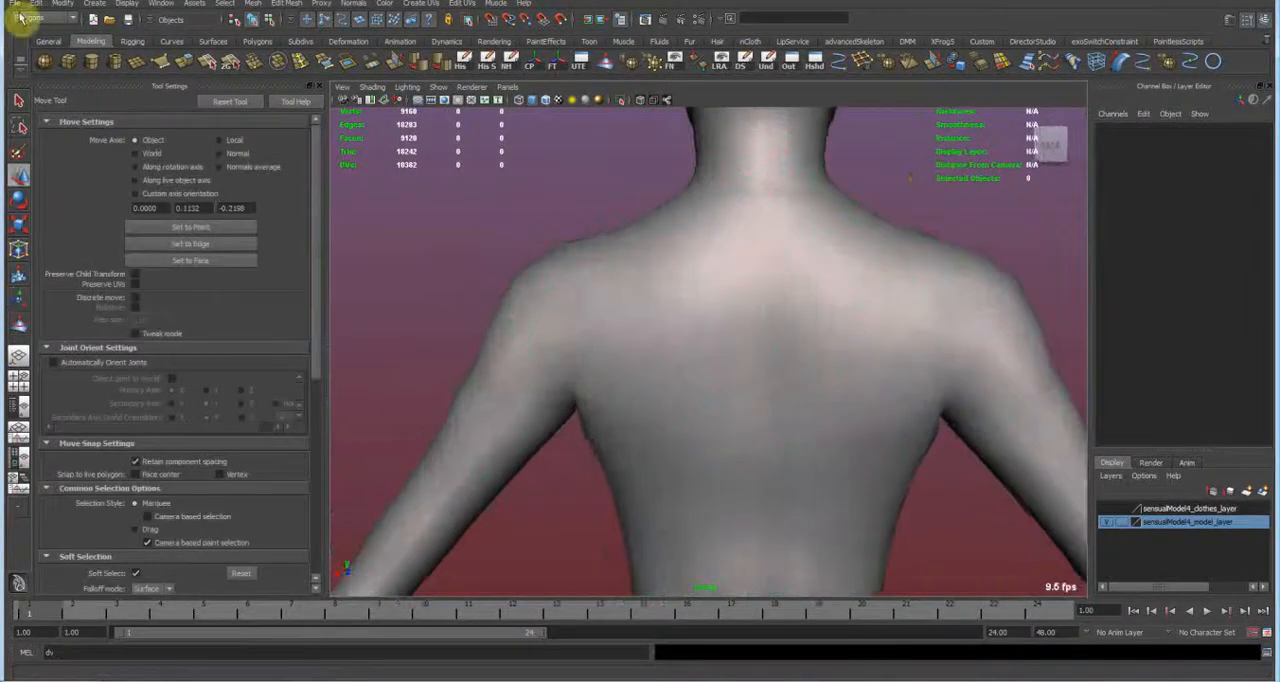
left_click(665, 230)
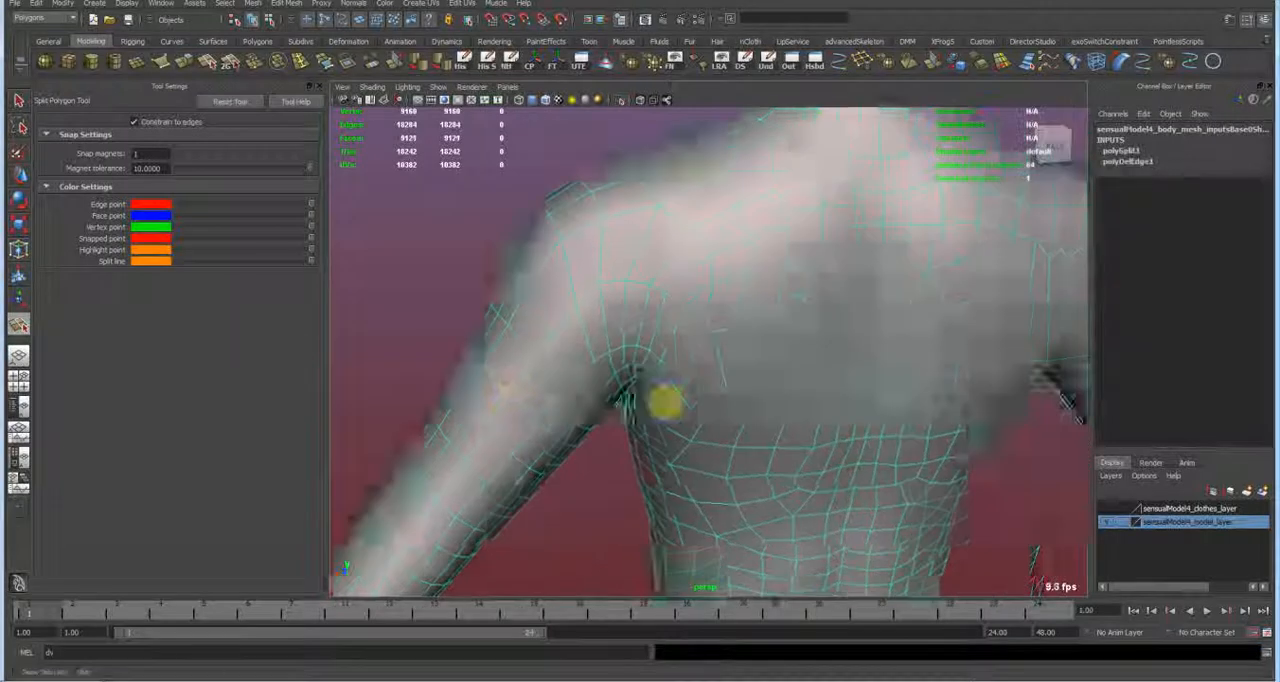
- Add new polygon splits across the duplicated mesh's upper back
left_click_drag(650, 400, 870, 475)
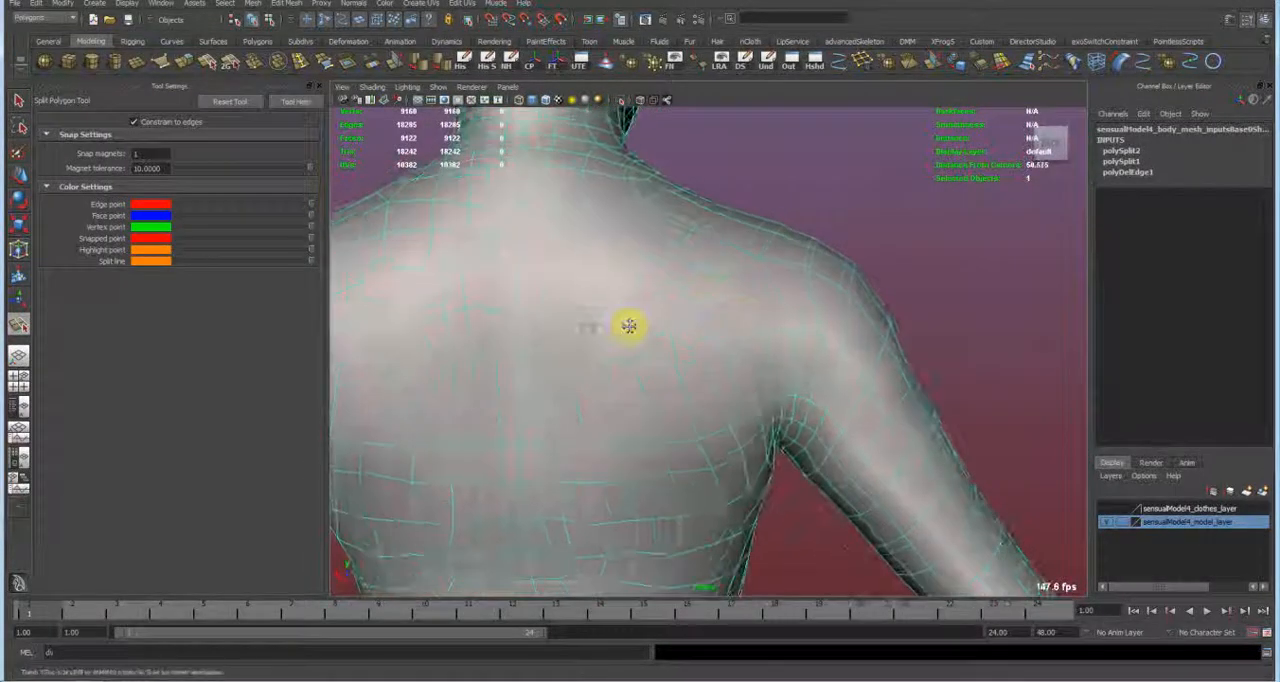
left_click_drag(630, 325, 768, 332)
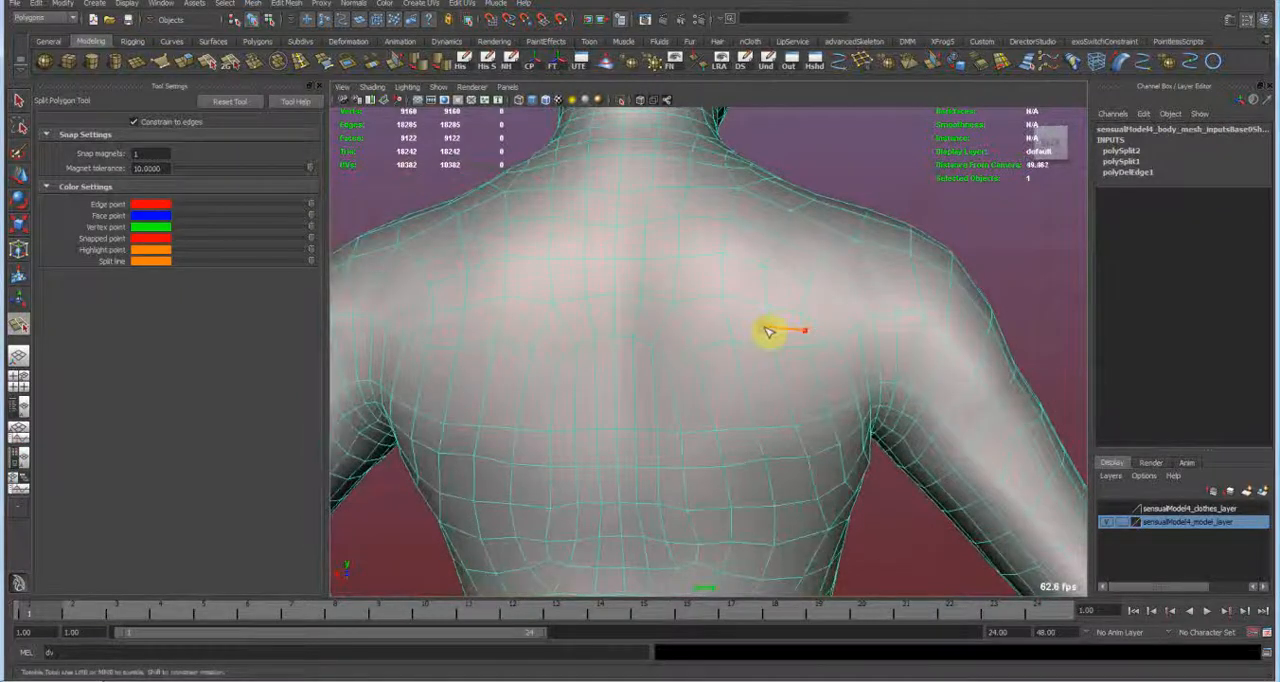
left_click(660, 338)
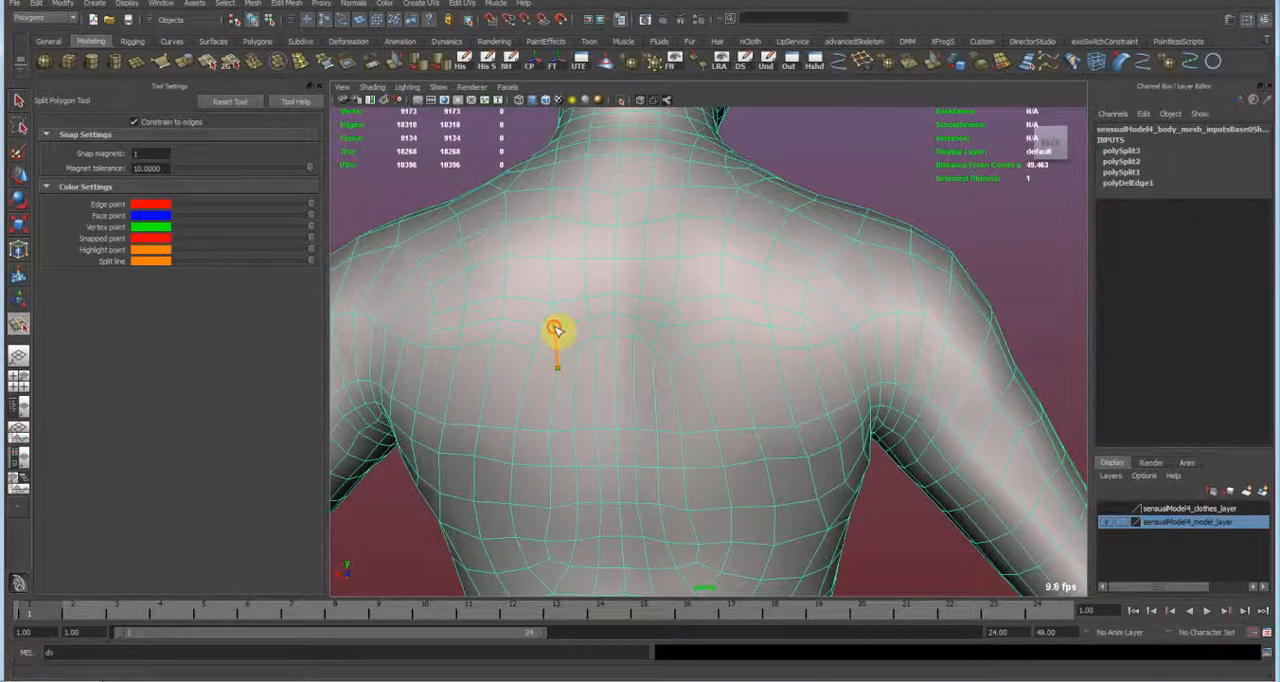
left_click(785, 353)
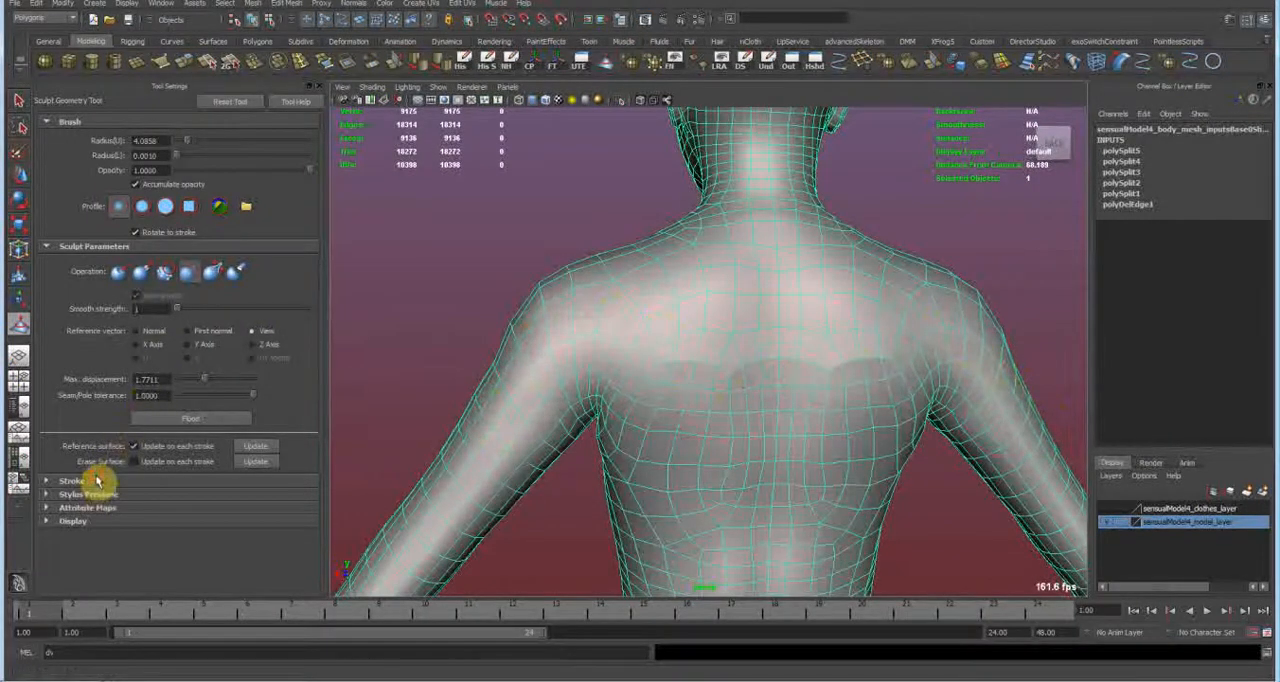
- Review the Sculpt Geometry Tool stroke settings for smoothing the back
left_click(72, 480)
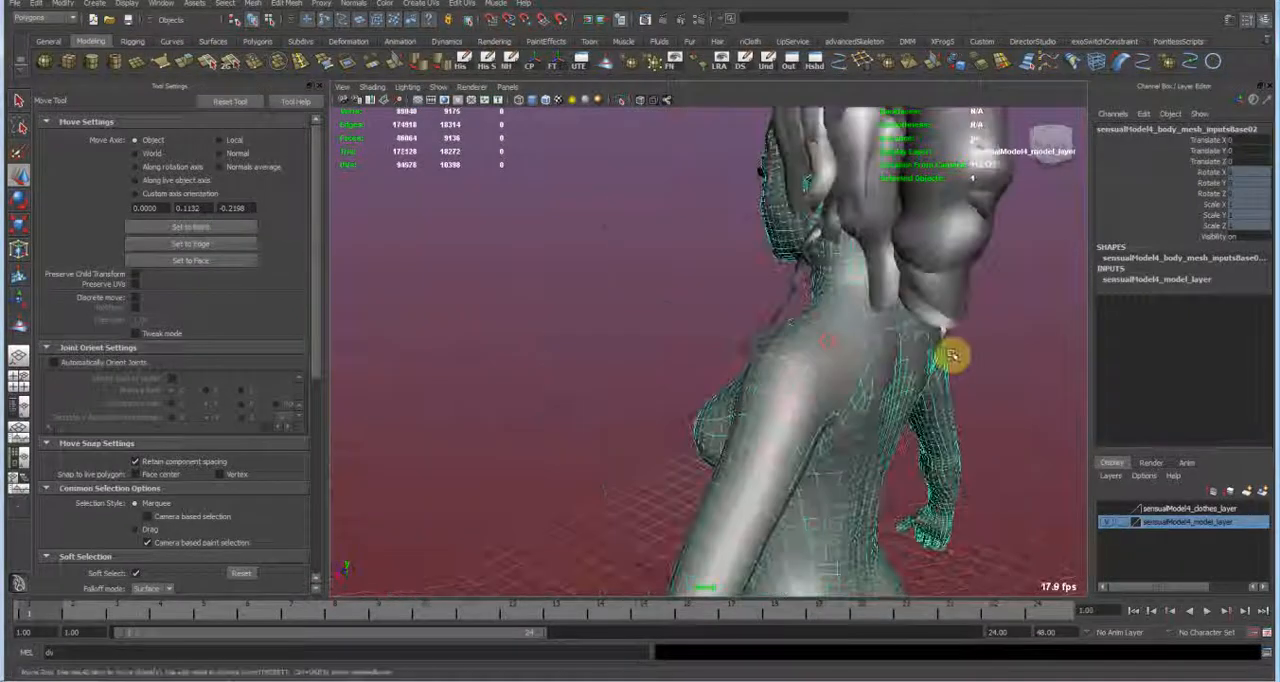
- Orbit the character and find inputsBase02 under grp_body_mesh01 in the Outliner
left_click_drag(950, 355, 665, 335)
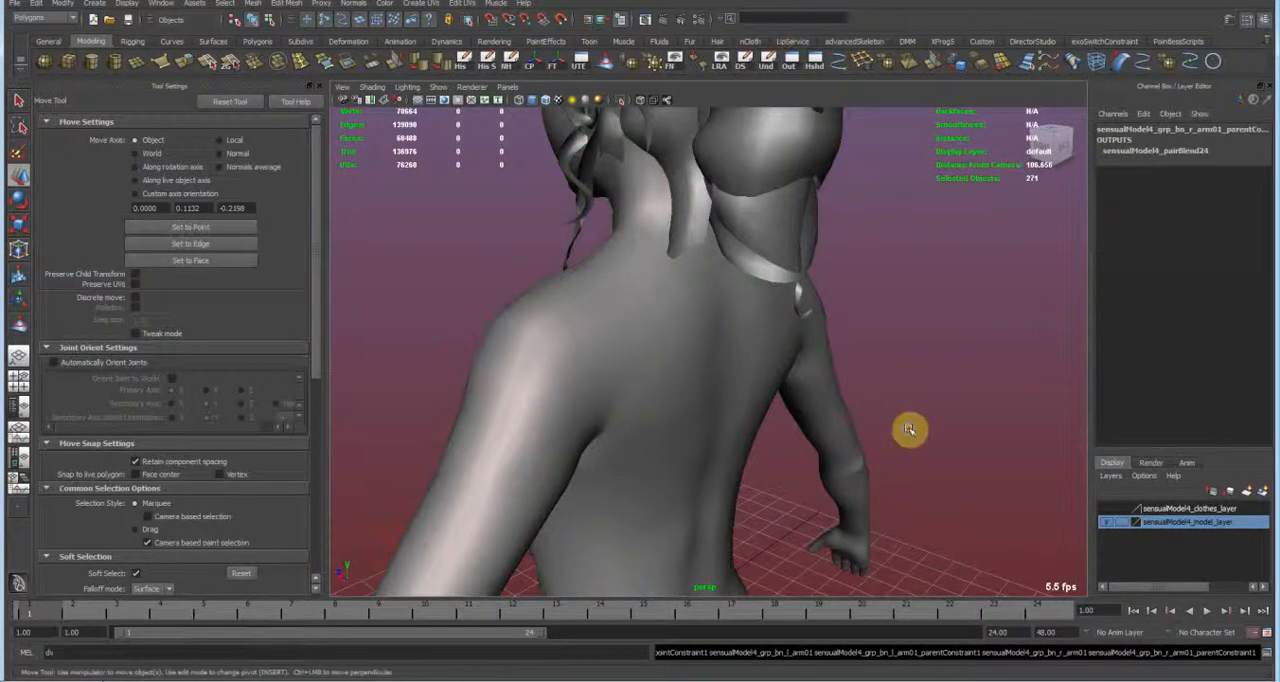
left_click_drag(910, 430, 1000, 210)
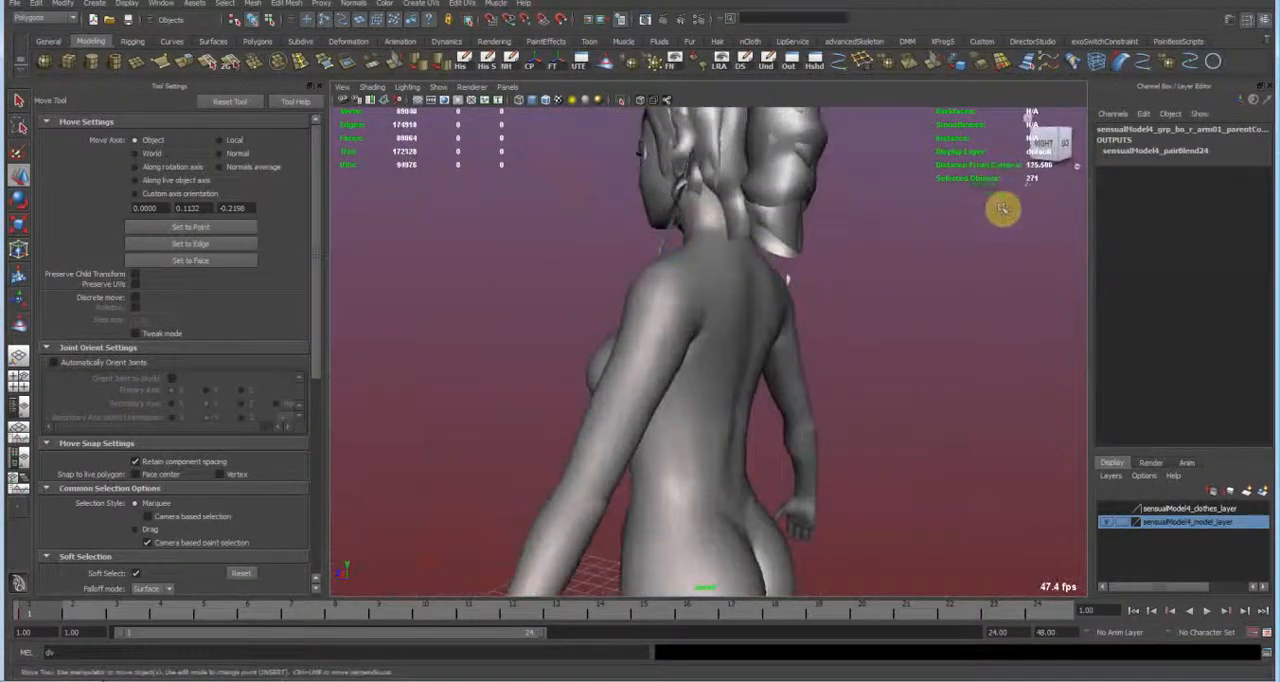
left_click_drag(1003, 210, 665, 383)
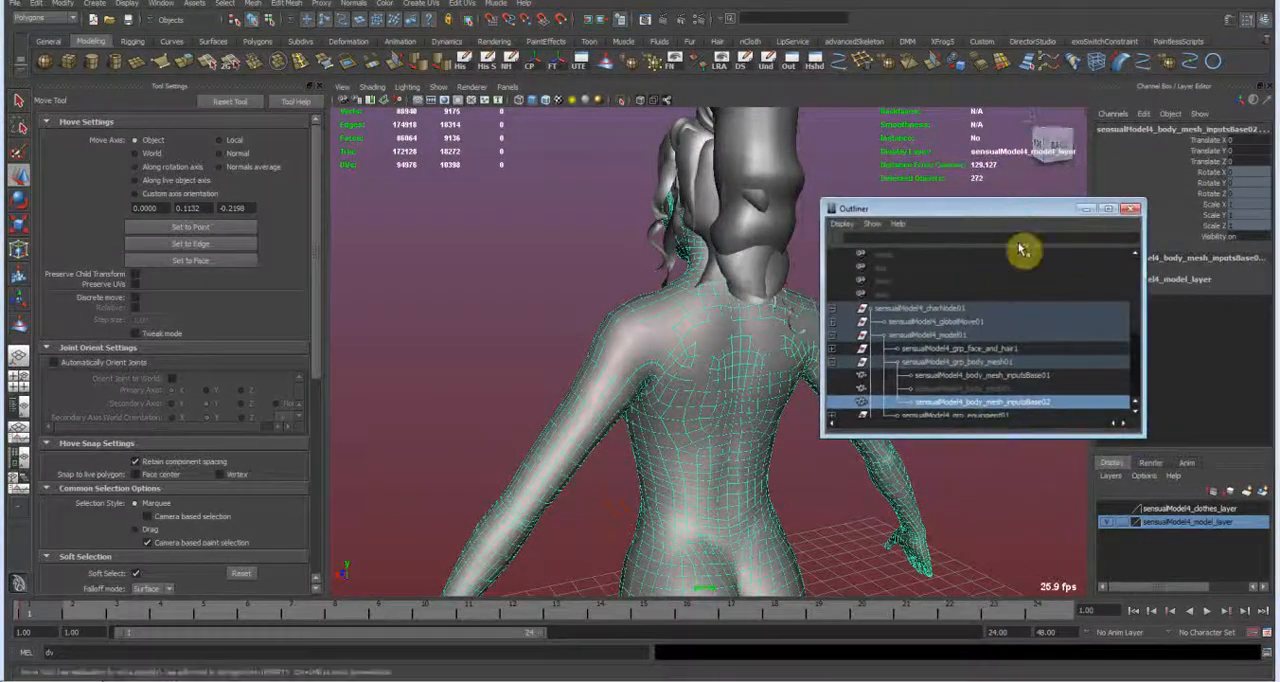
- Open the Smooth Bind options for the selected joints and edited body mesh
left_click(1131, 208)
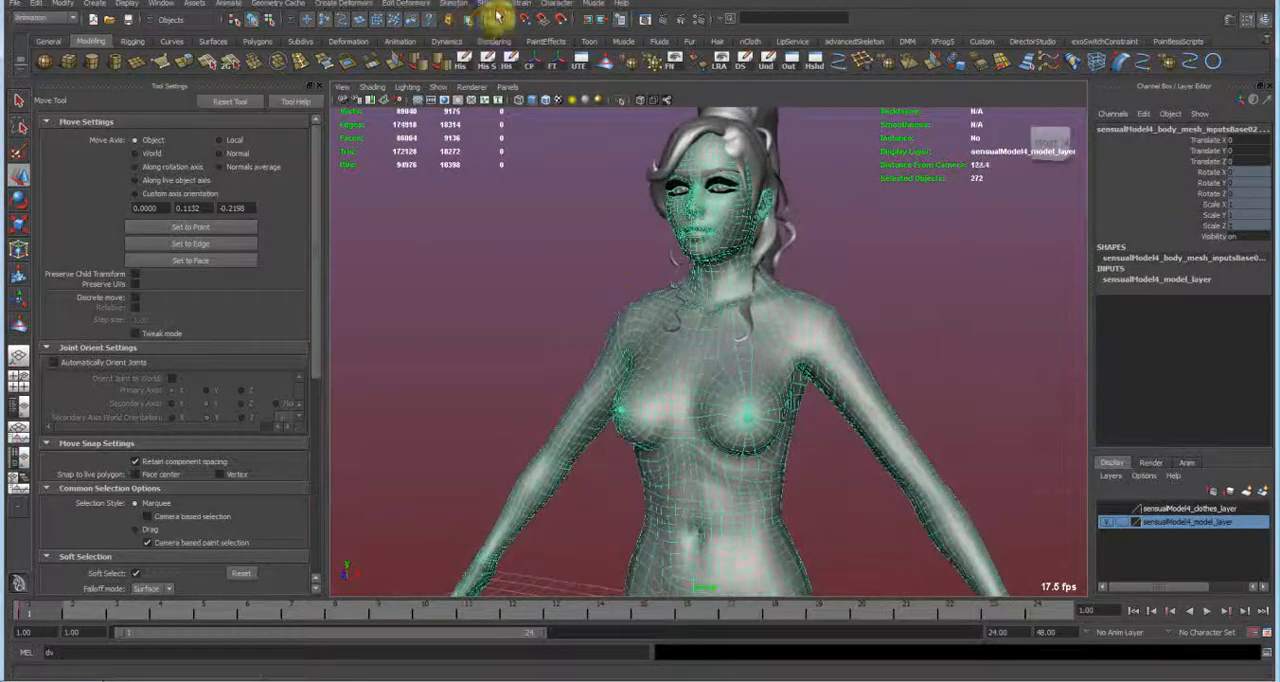
left_click(484, 3)
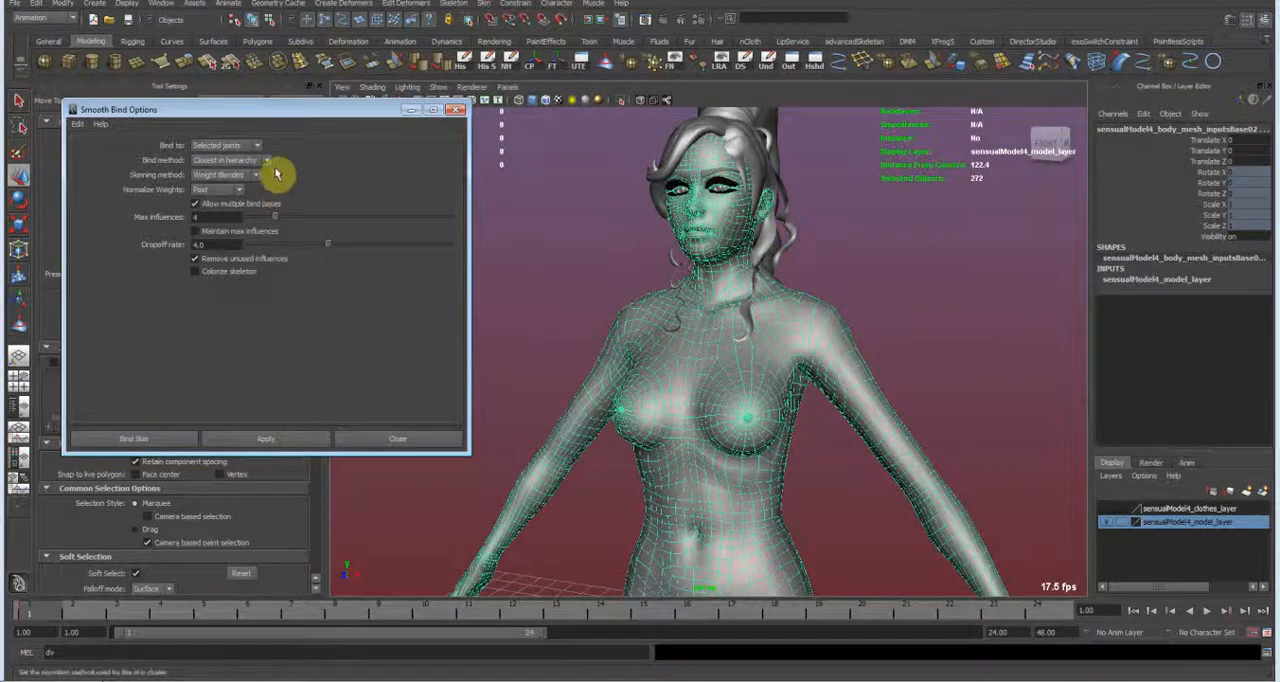
mouse_move(260, 160)
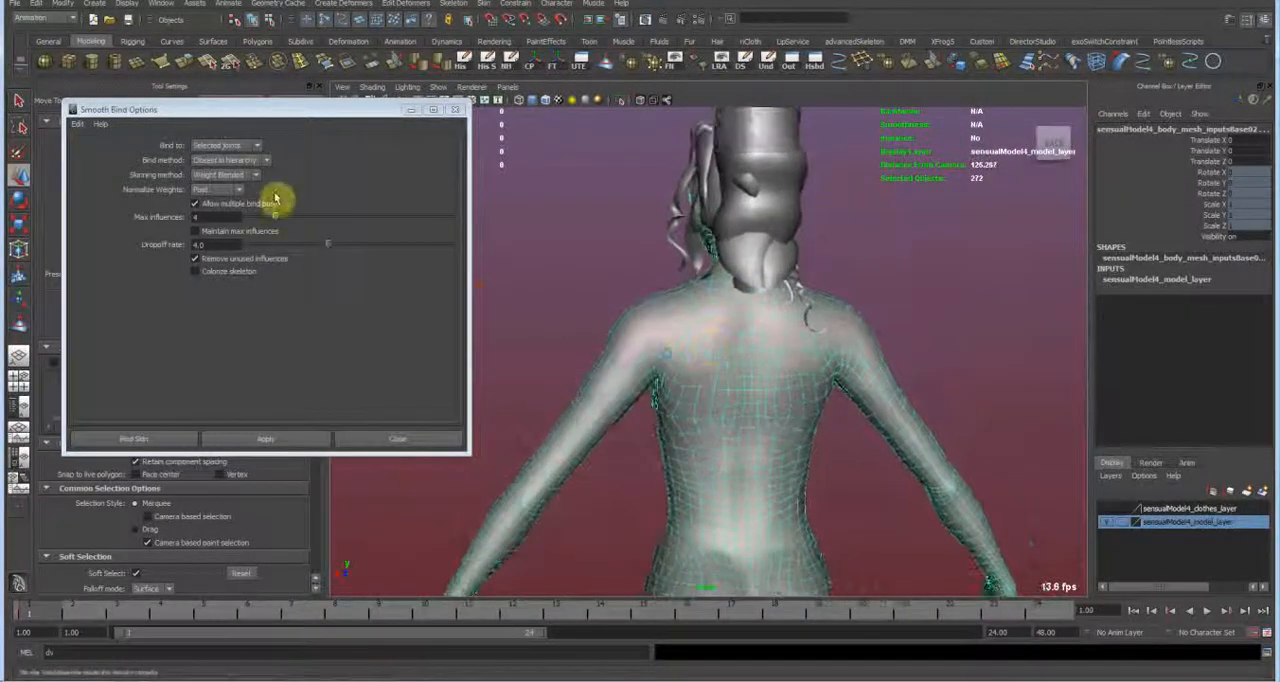
- Bind the mesh with Weight Blended skinning and Post normalization, max 4 influences
left_click(225, 174)
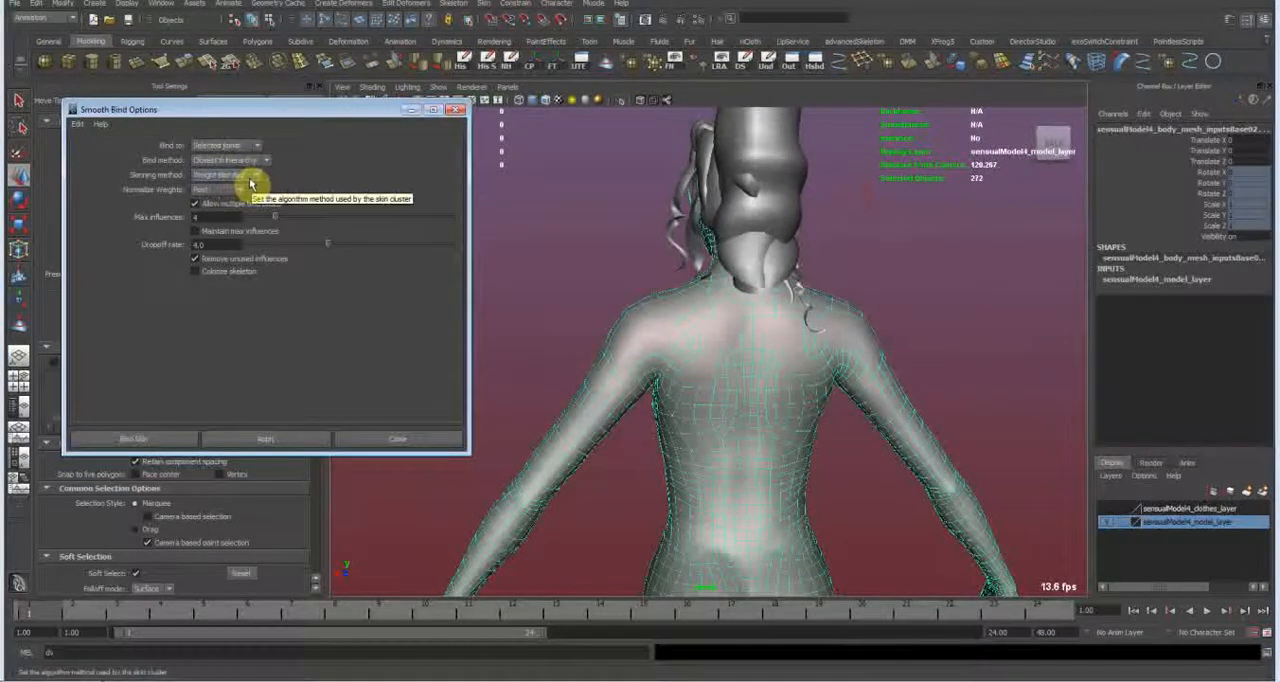
left_click(225, 175)
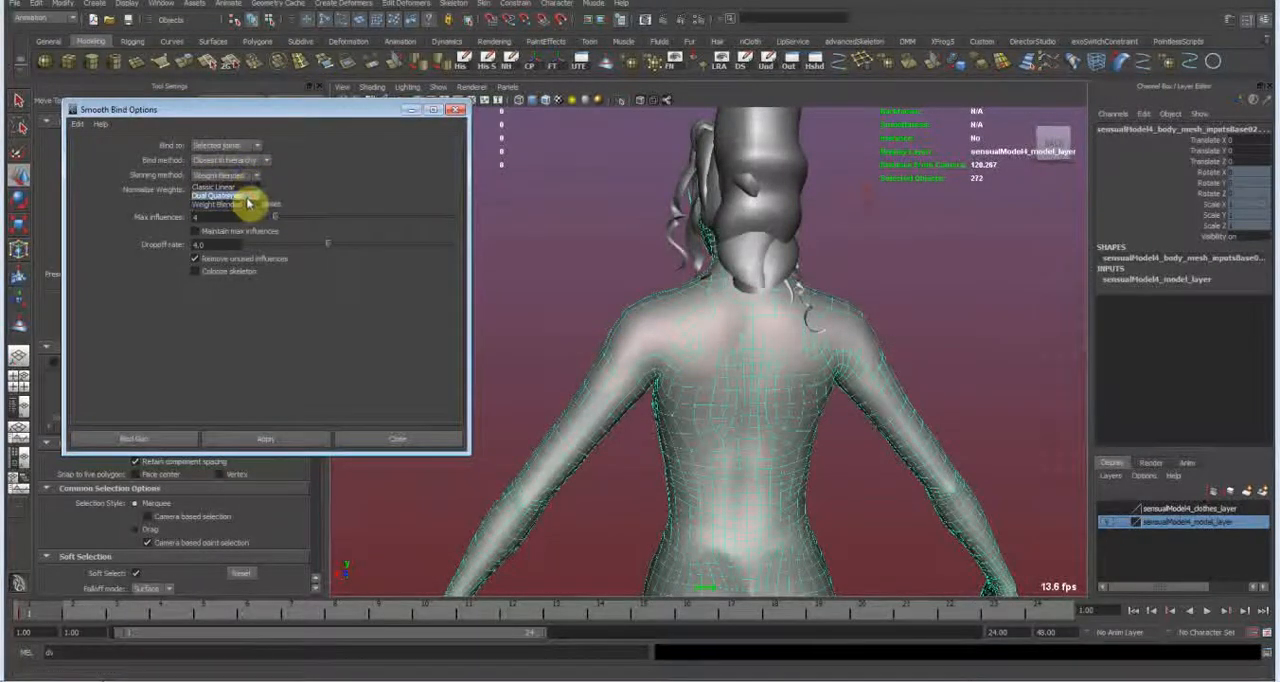
left_click(215, 189)
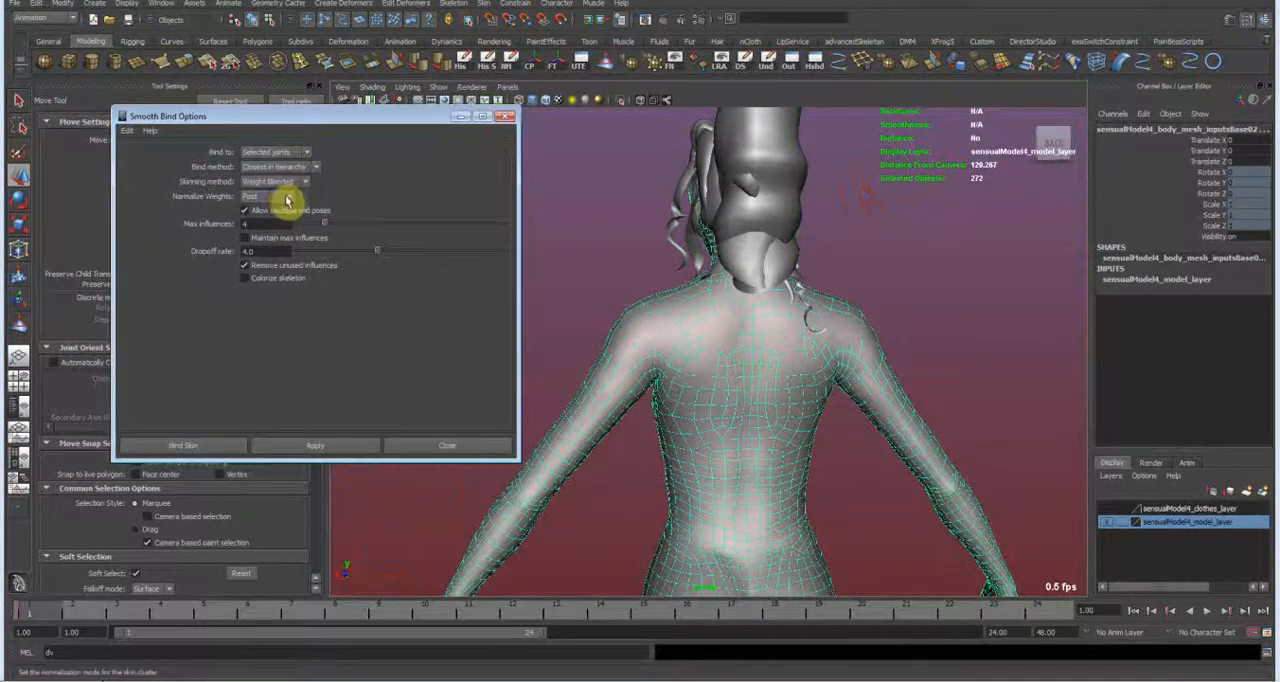
left_click(280, 196)
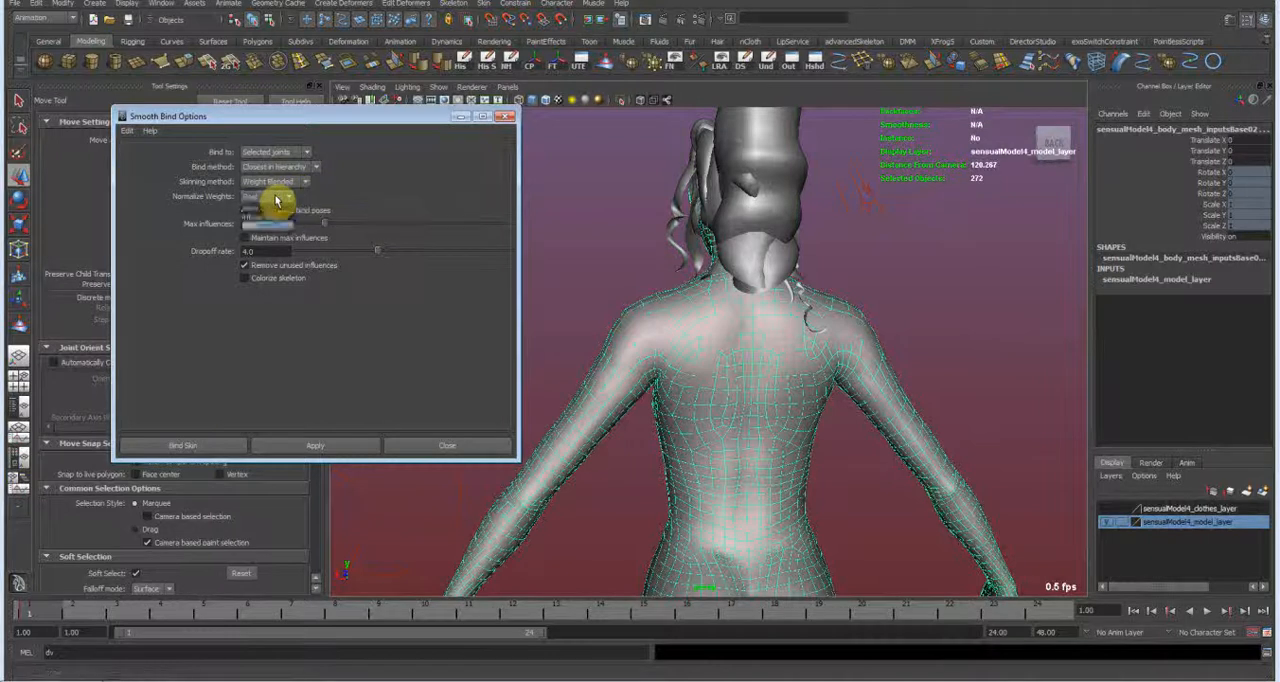
left_click(249, 196)
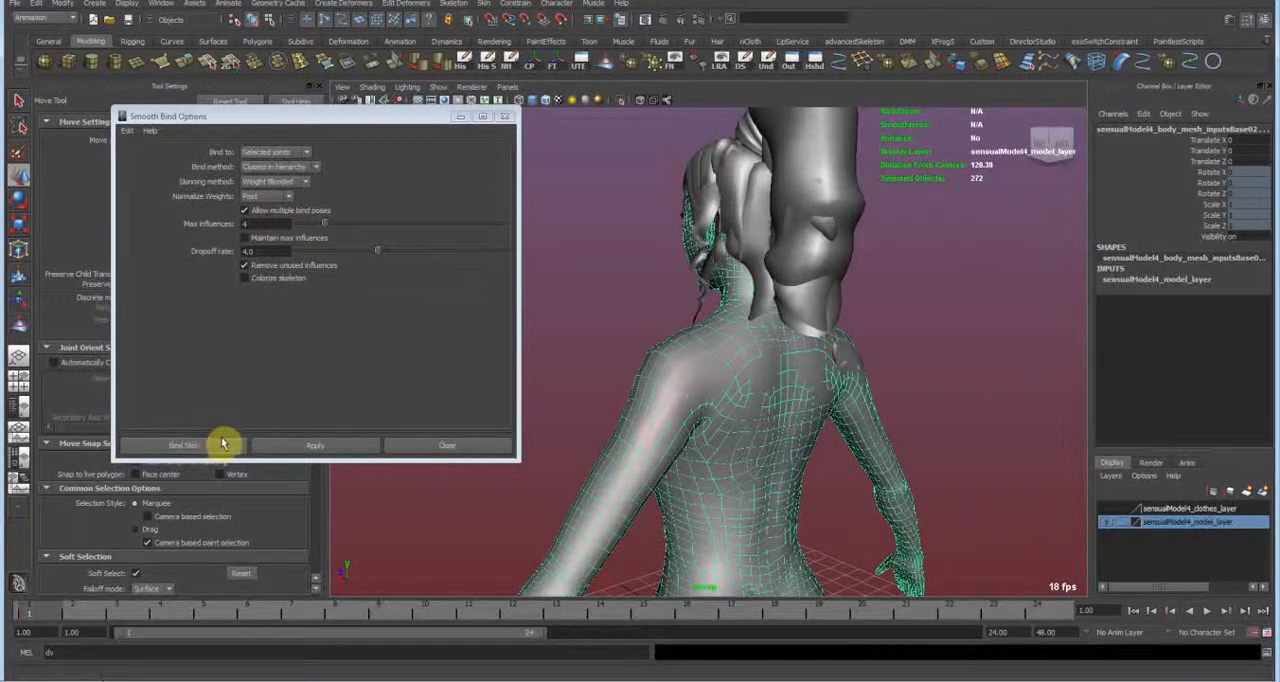
left_click(183, 445)
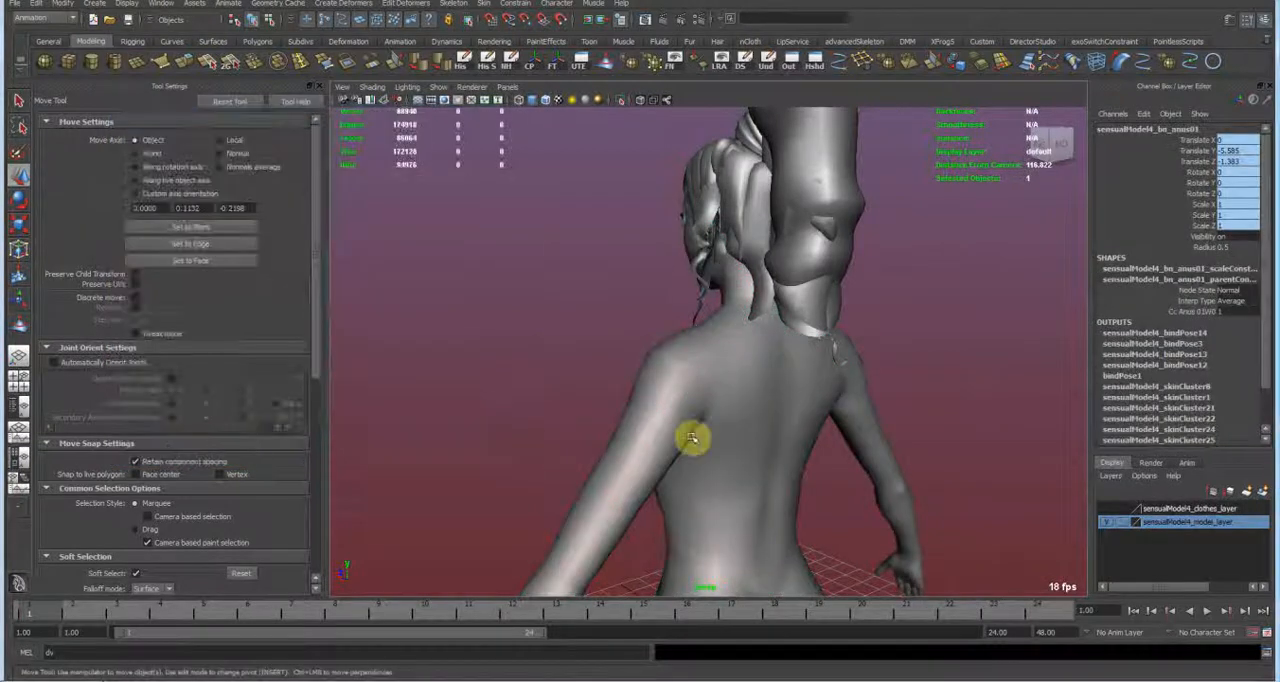
- Select the original skinned body and the new mesh, orbiting around the character
left_click(438, 86)
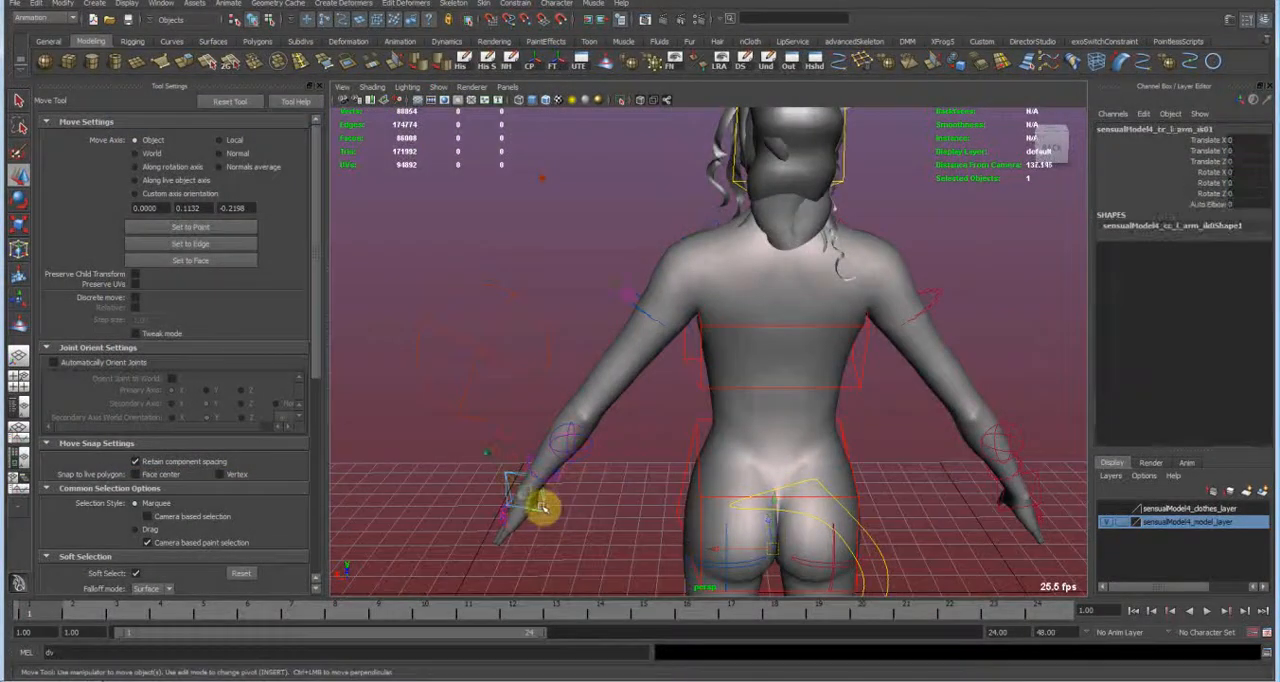
left_click_drag(540, 505, 595, 365)
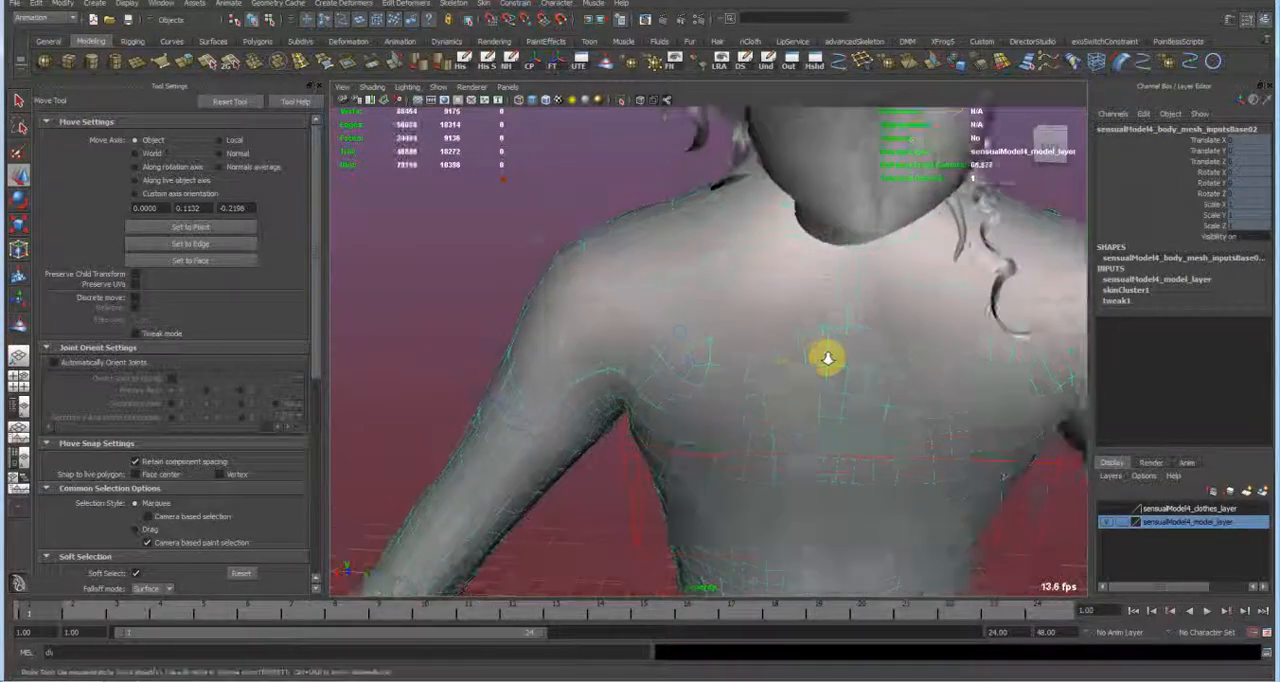
left_click_drag(830, 360, 920, 350)
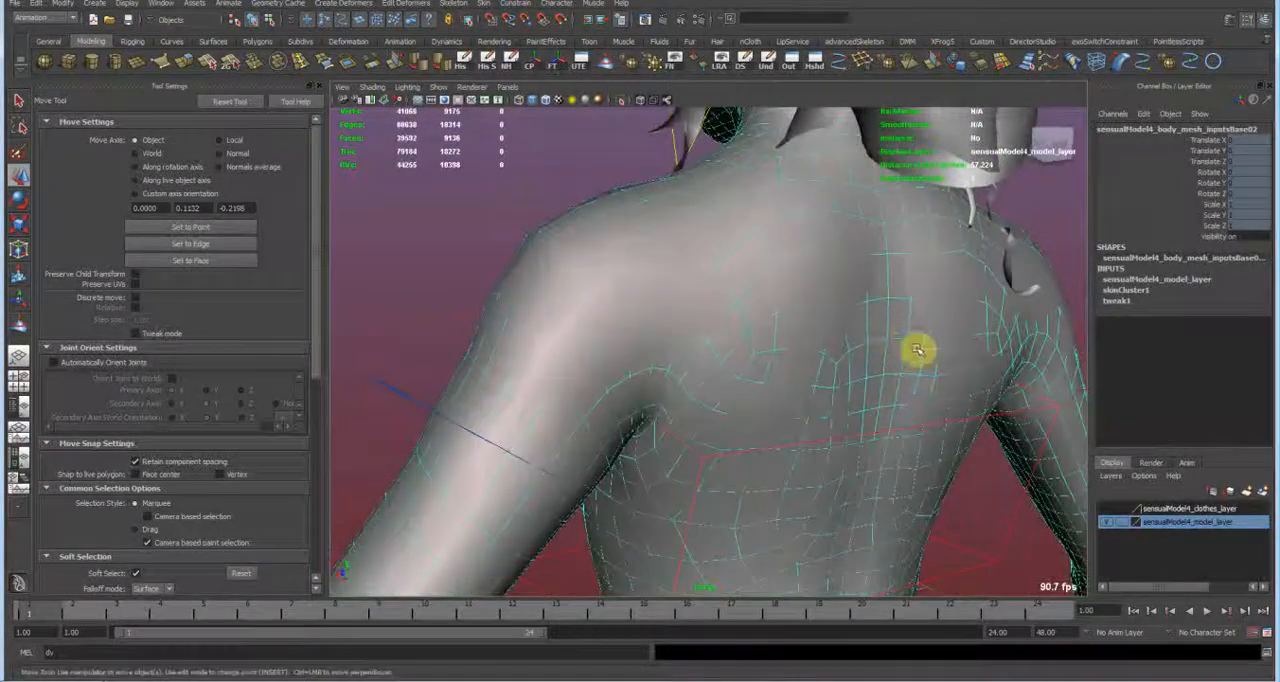
left_click_drag(915, 350, 795, 348)
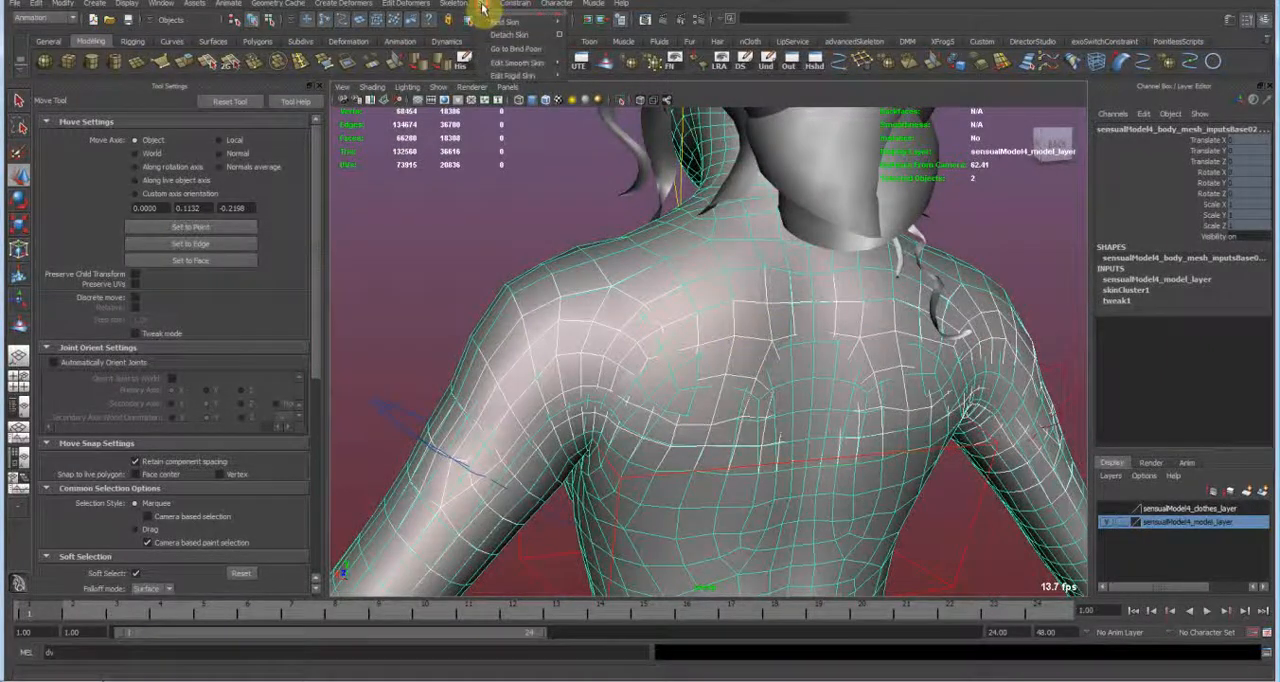
- Copy skin weights using closest point on surface with closest-bone and one-to-one matching
left_click(514, 62)
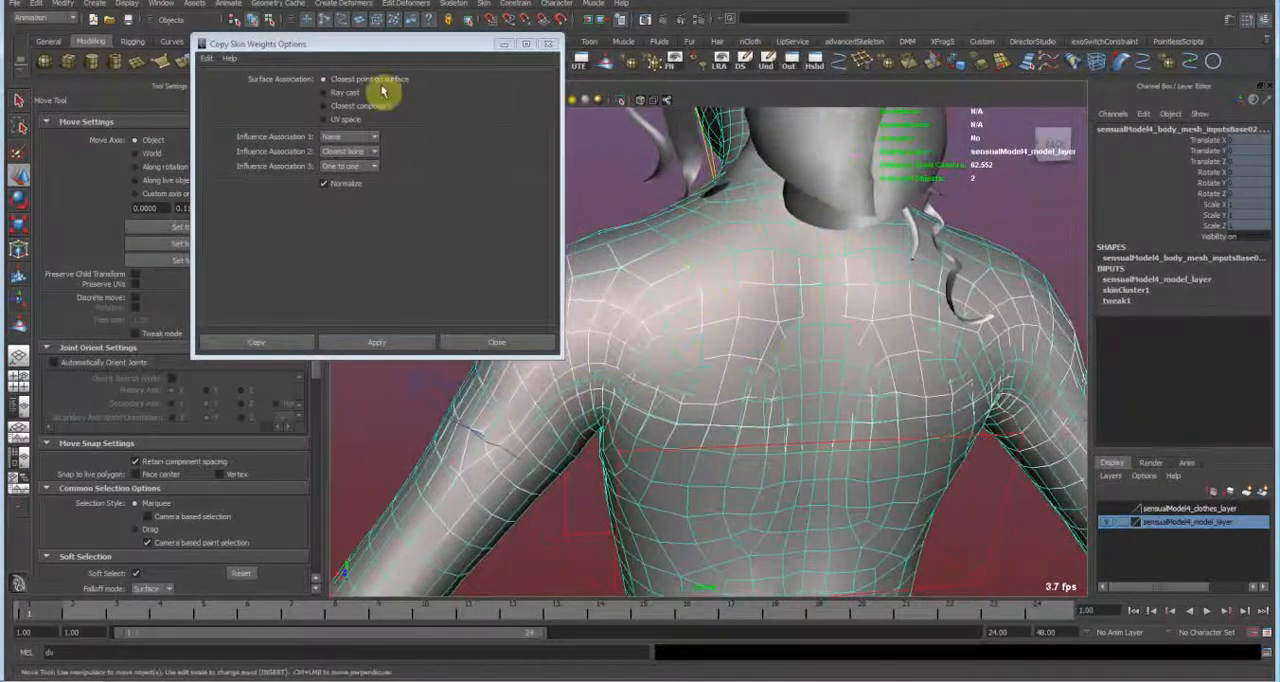
left_click(350, 136)
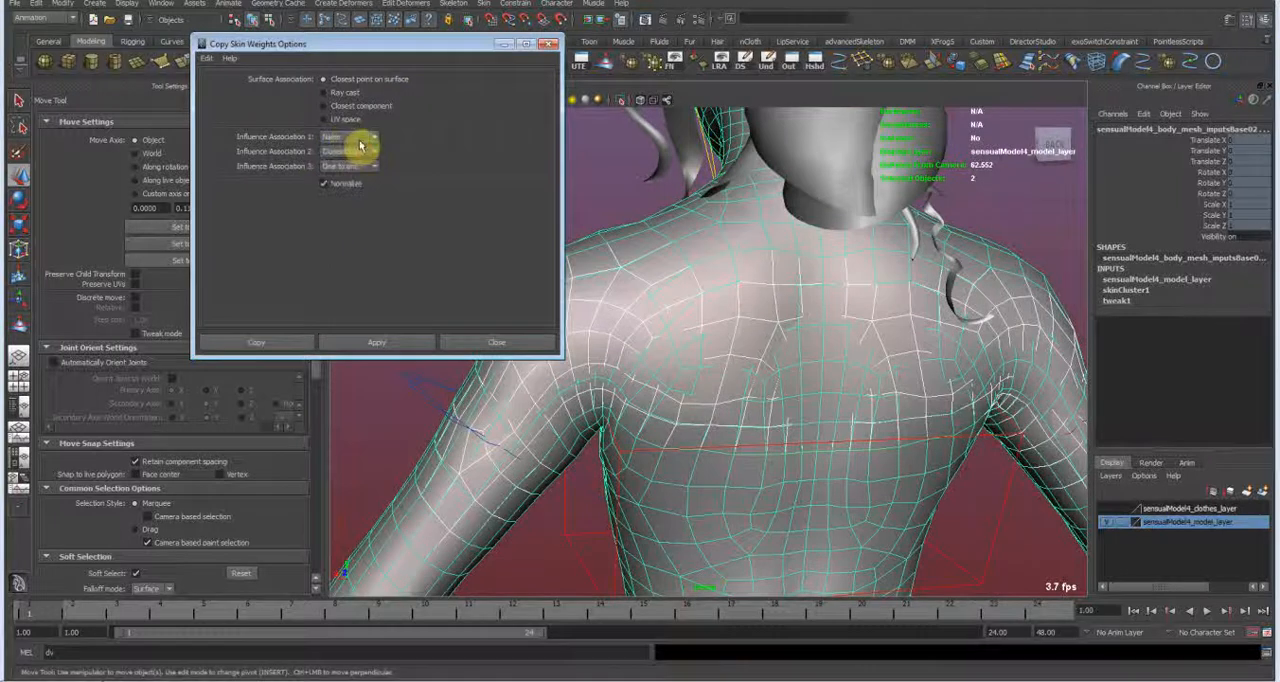
left_click(348, 137)
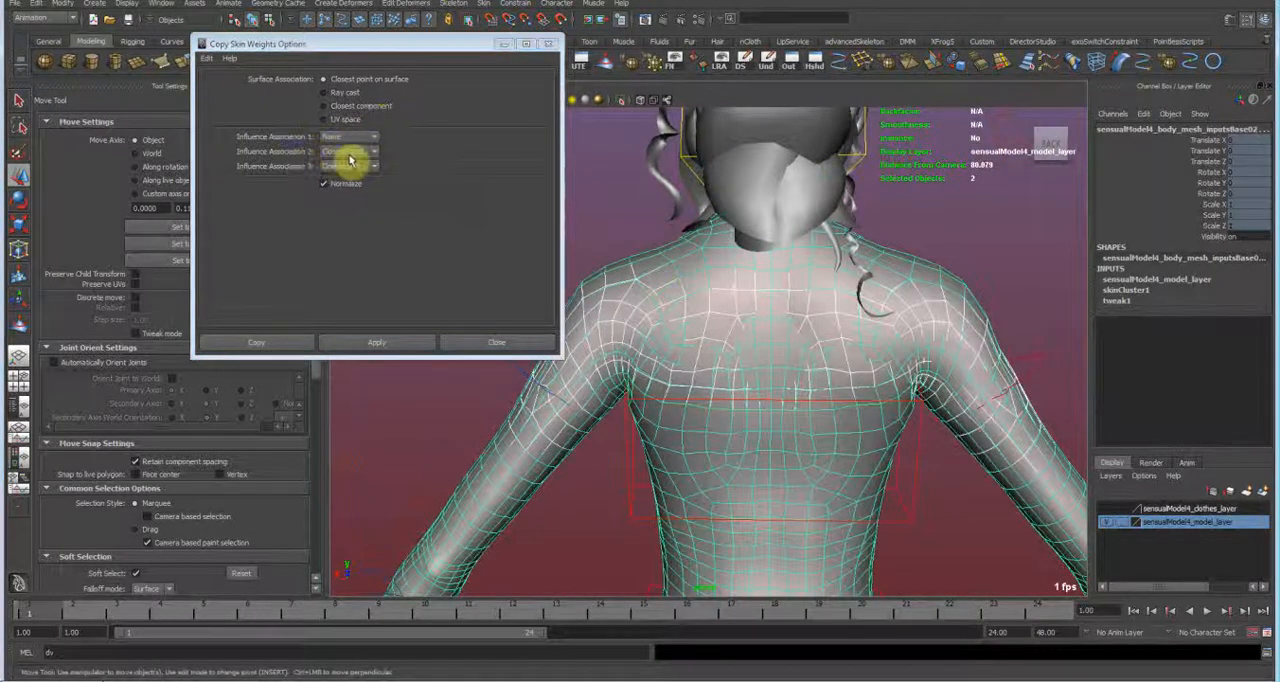
left_click(350, 151)
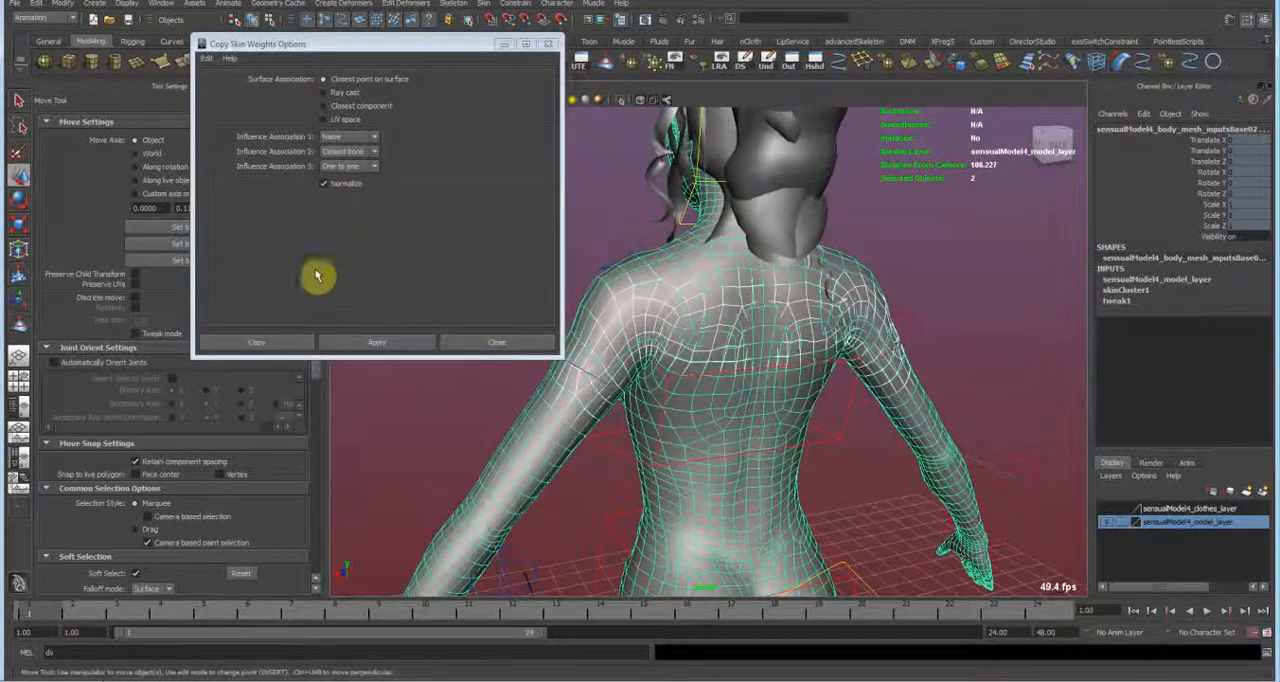
left_click(256, 342)
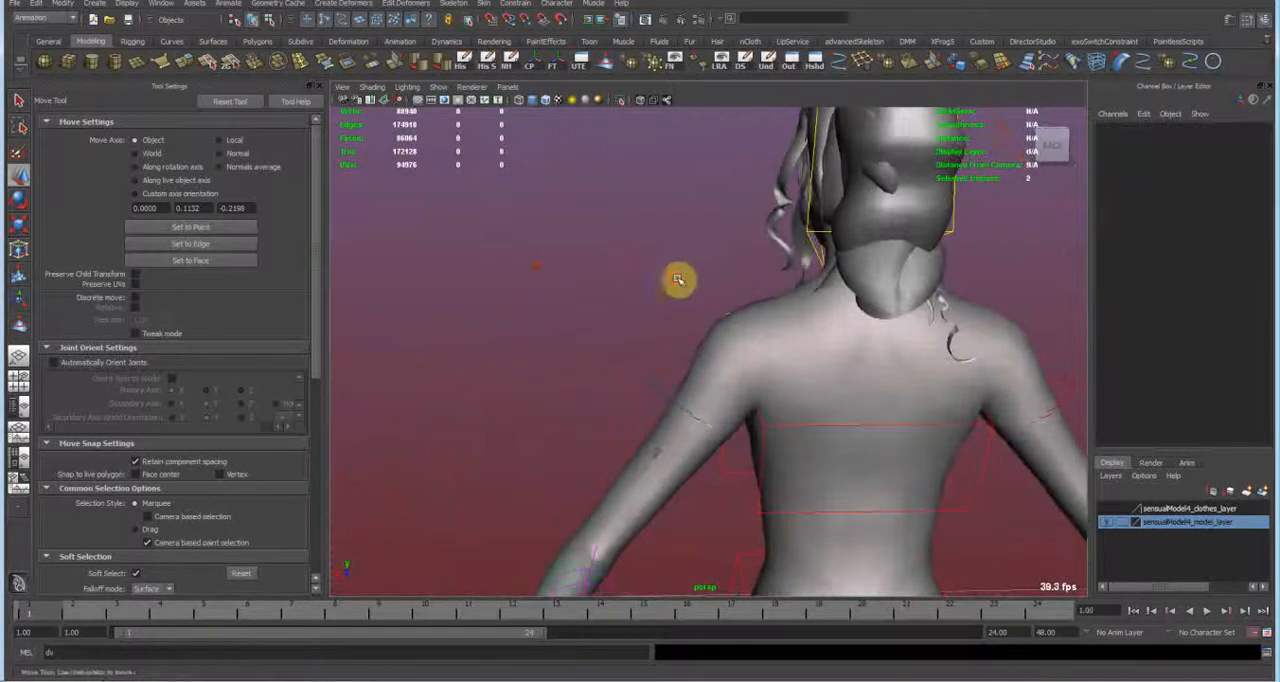
- Select the body mesh inputsBase01 to check its skinCluster and blend shape history
left_click_drag(680, 280, 680, 365)
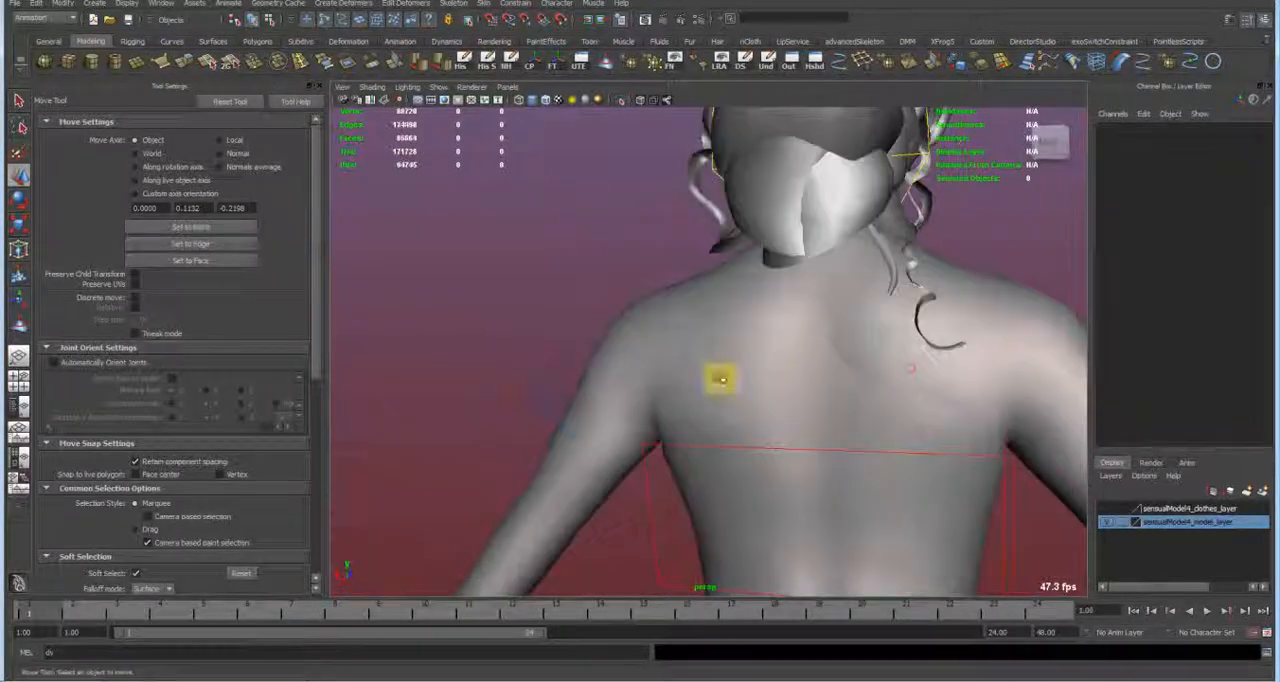
left_click(721, 380)
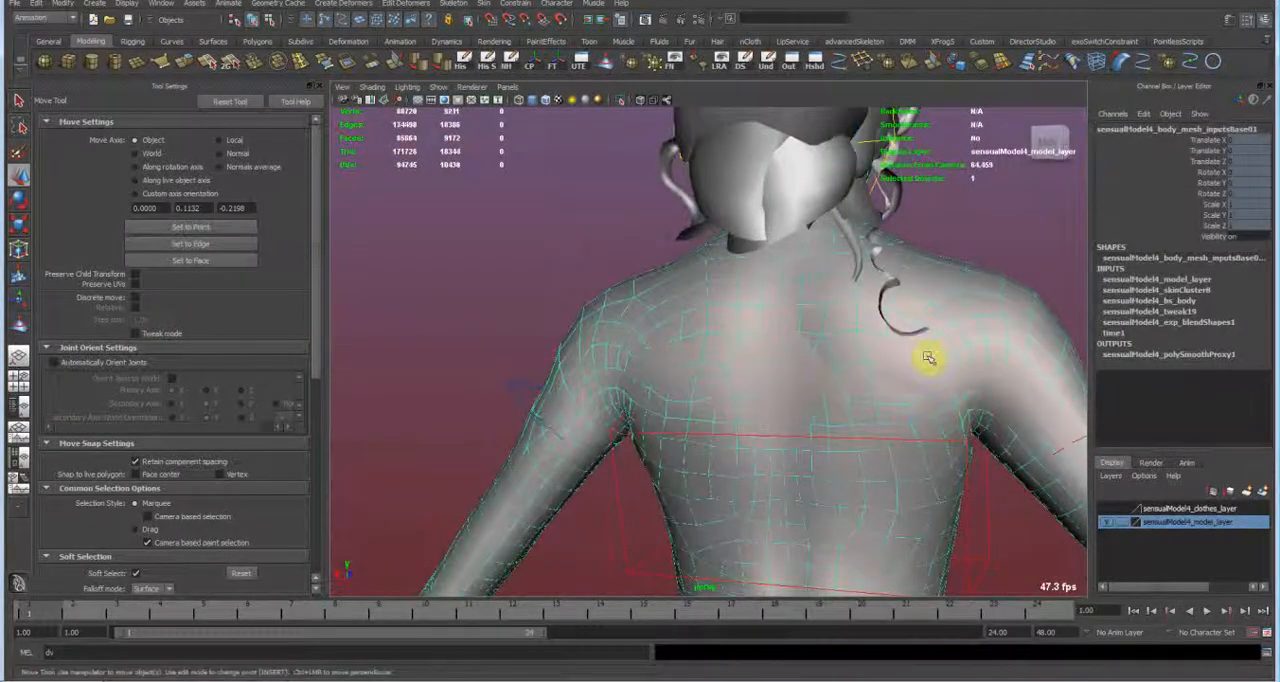
left_click_drag(928, 358, 690, 388)
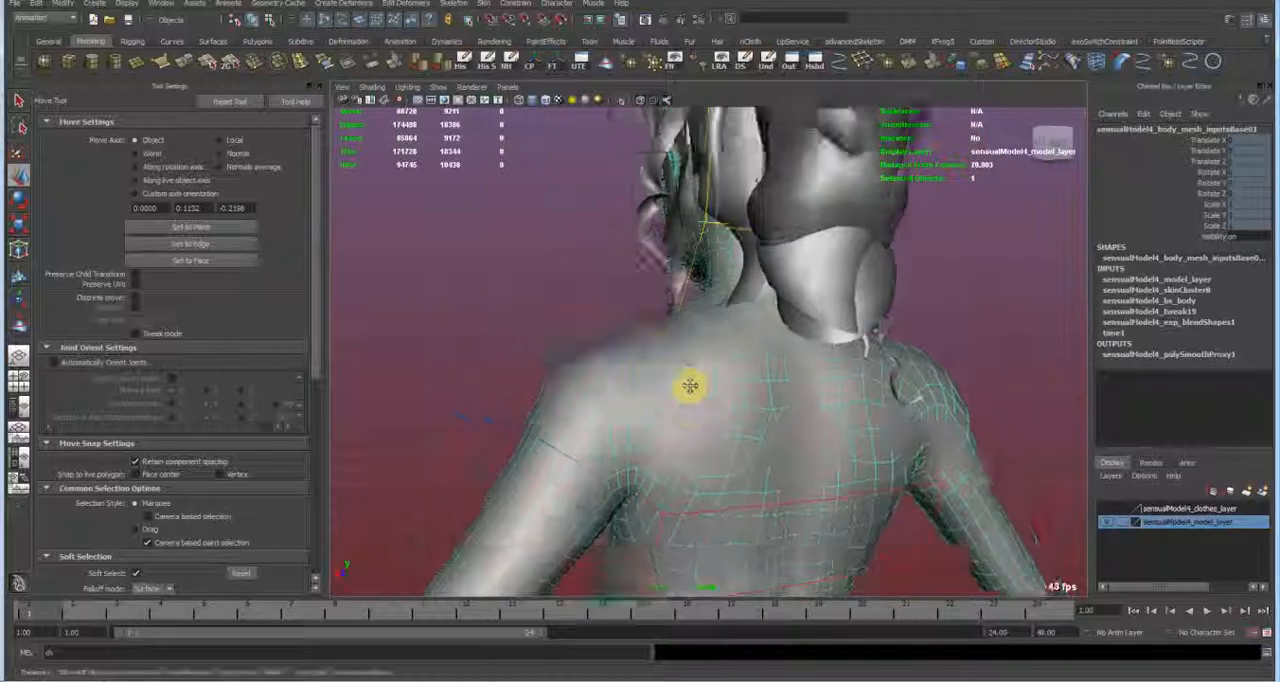